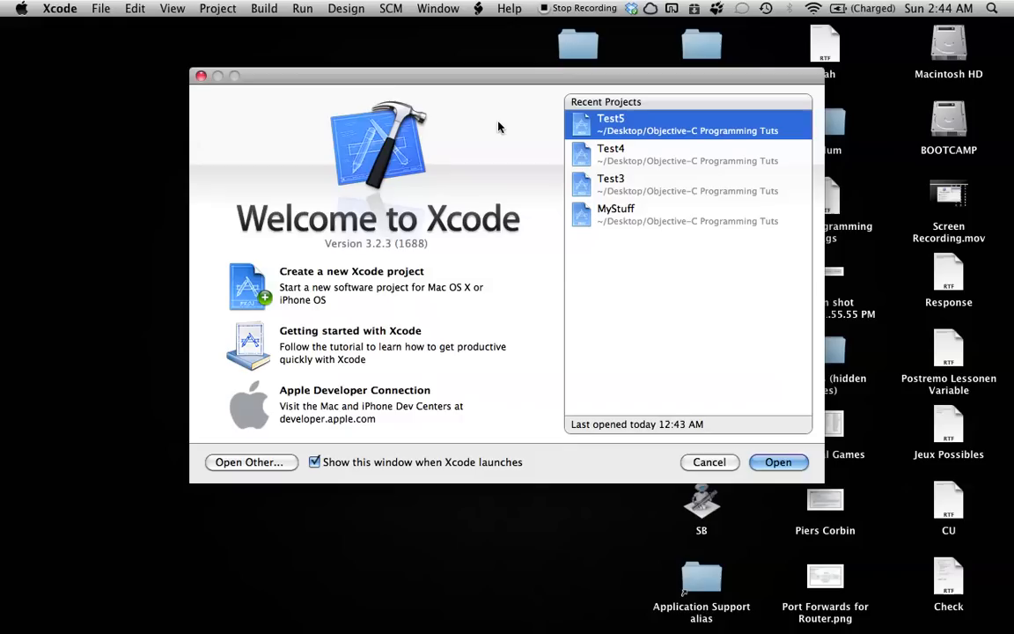
mouse_move(514, 118)
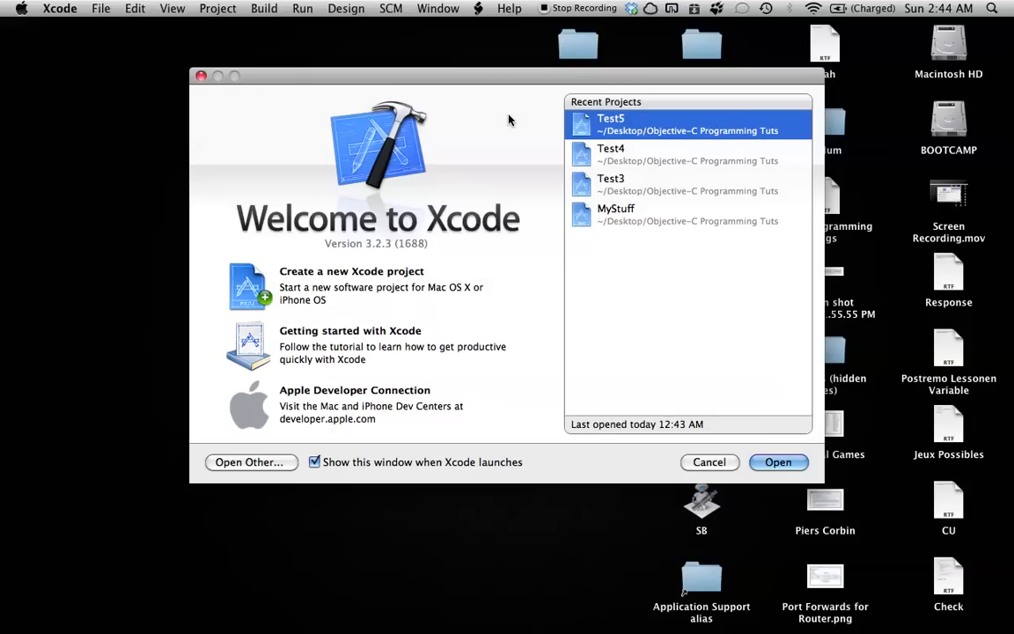
mouse_move(516, 174)
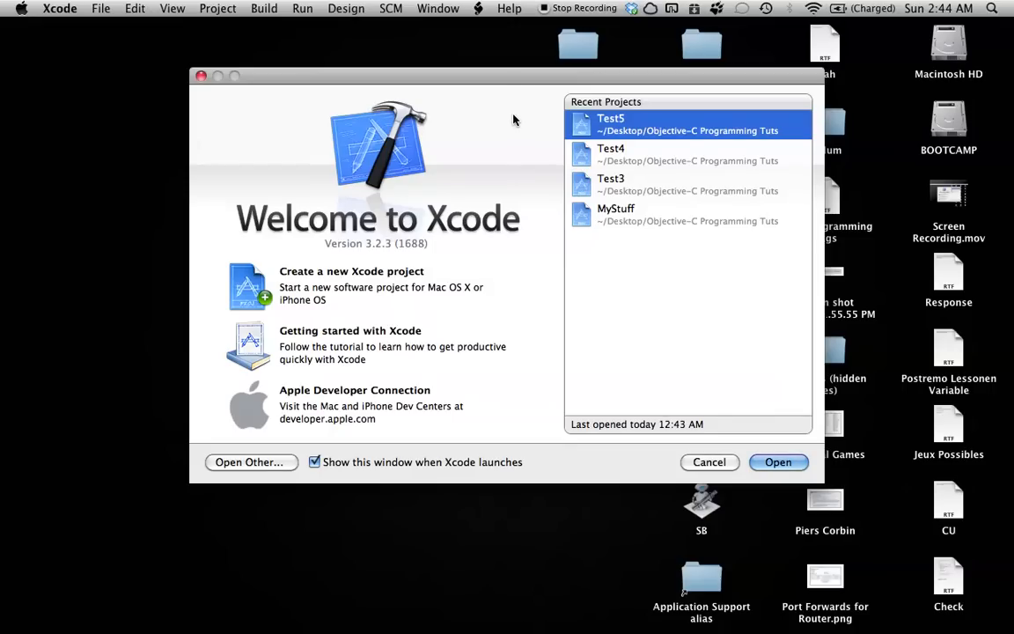
mouse_move(517, 143)
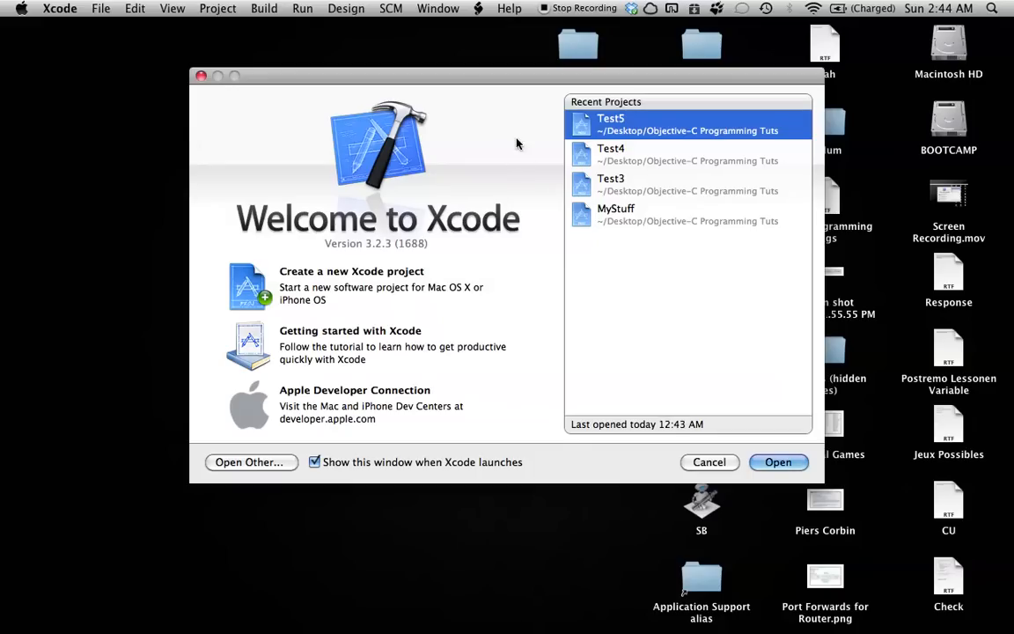
mouse_move(487, 127)
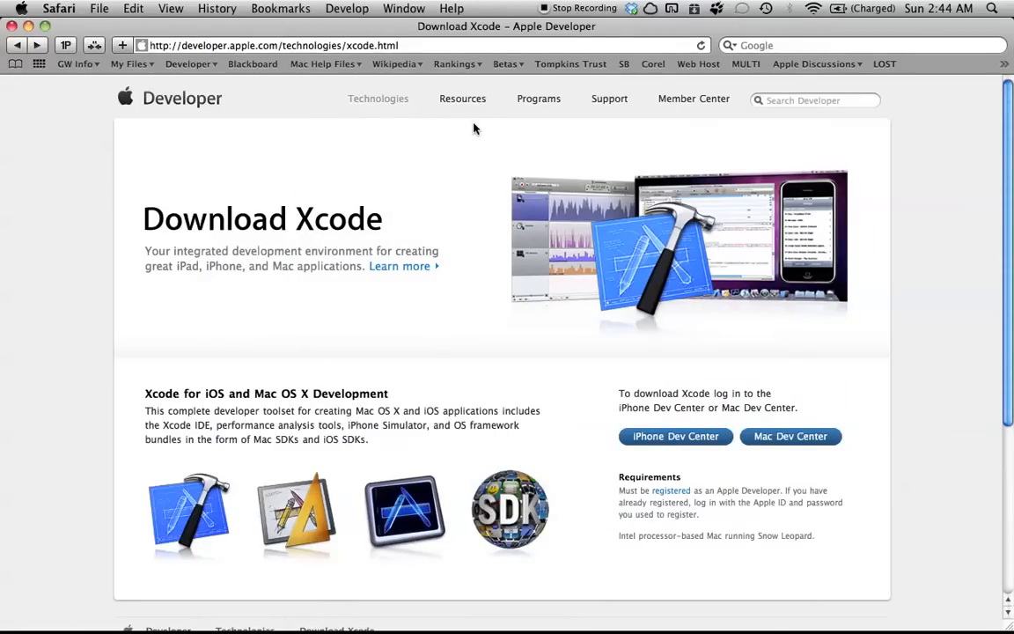
mouse_move(644, 203)
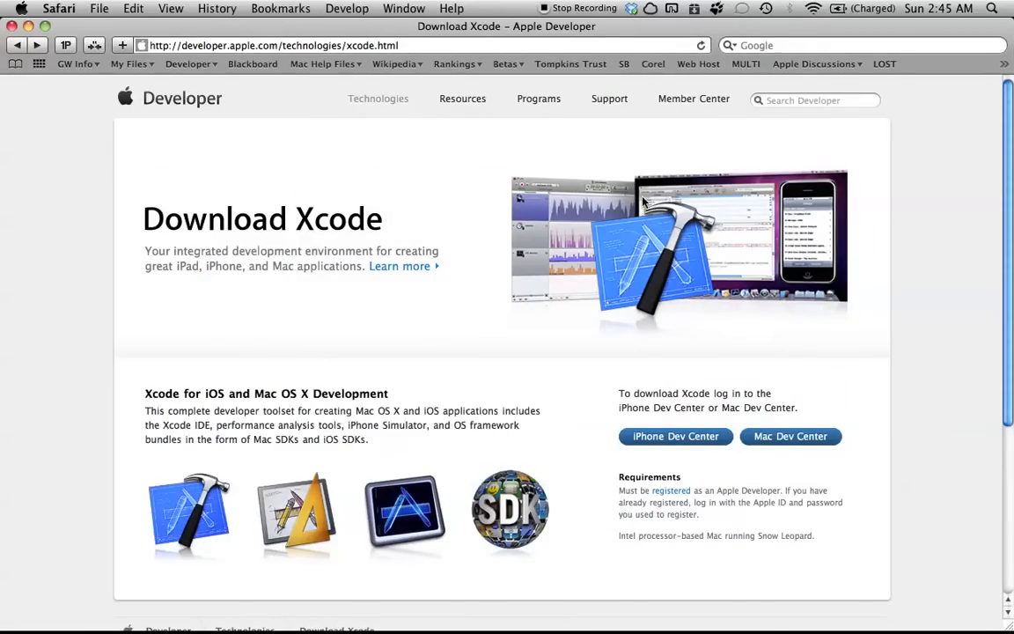
mouse_move(593, 467)
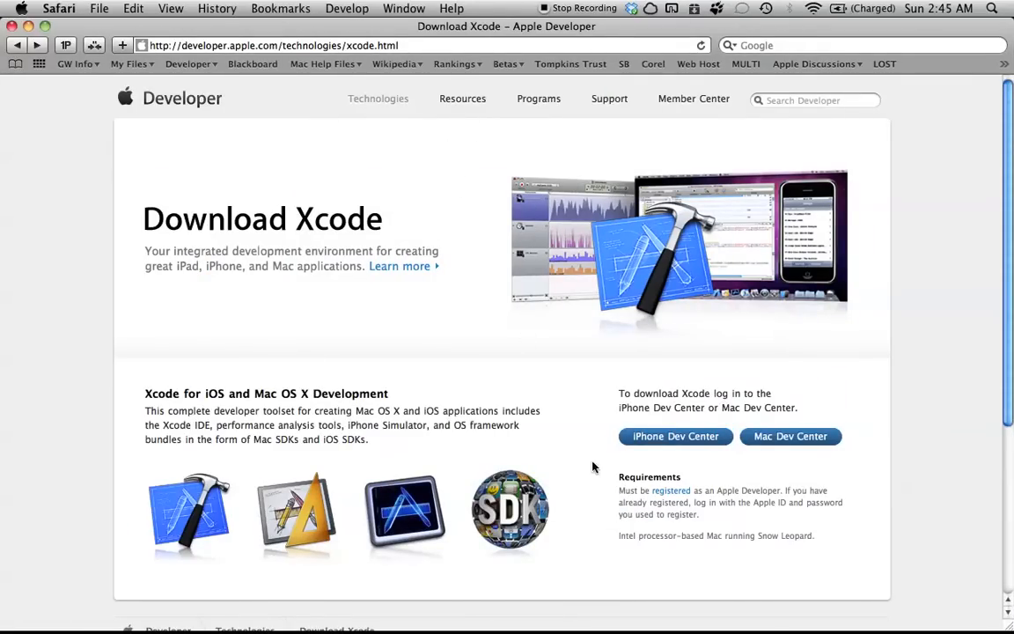
mouse_move(624, 468)
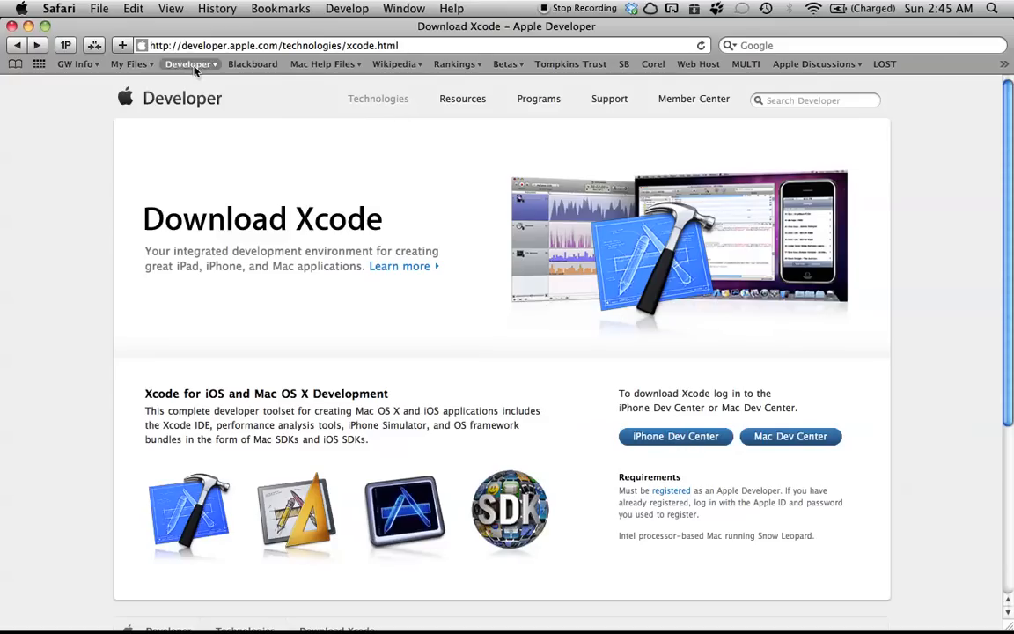
mouse_move(681, 434)
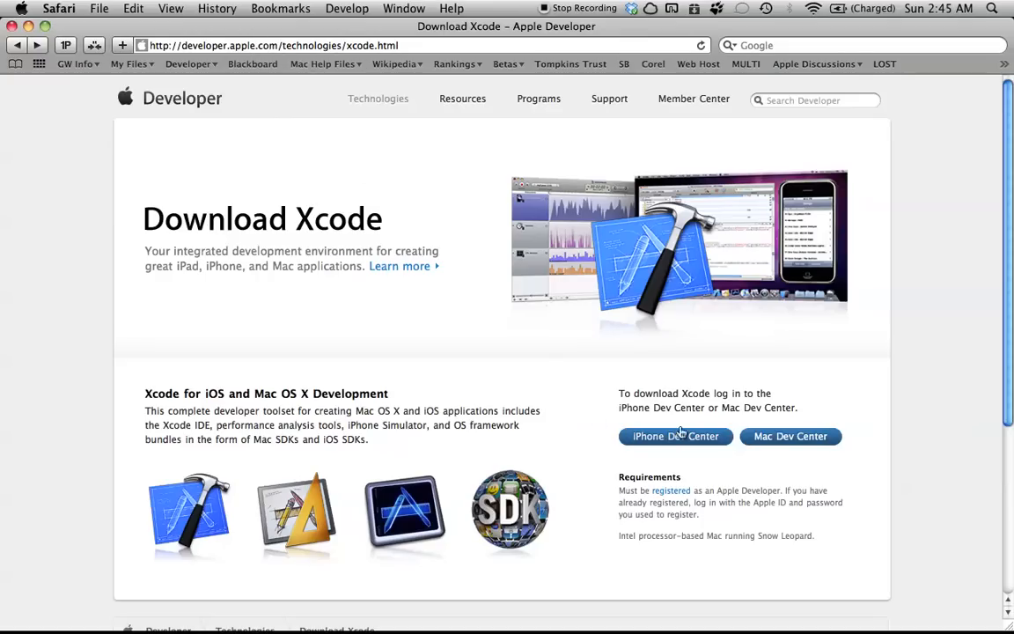
Go to the iPhone Dev Center and scroll to the Xcode 3.2.3 and iOS SDK 4.0.2 downloads
left_click(675, 436)
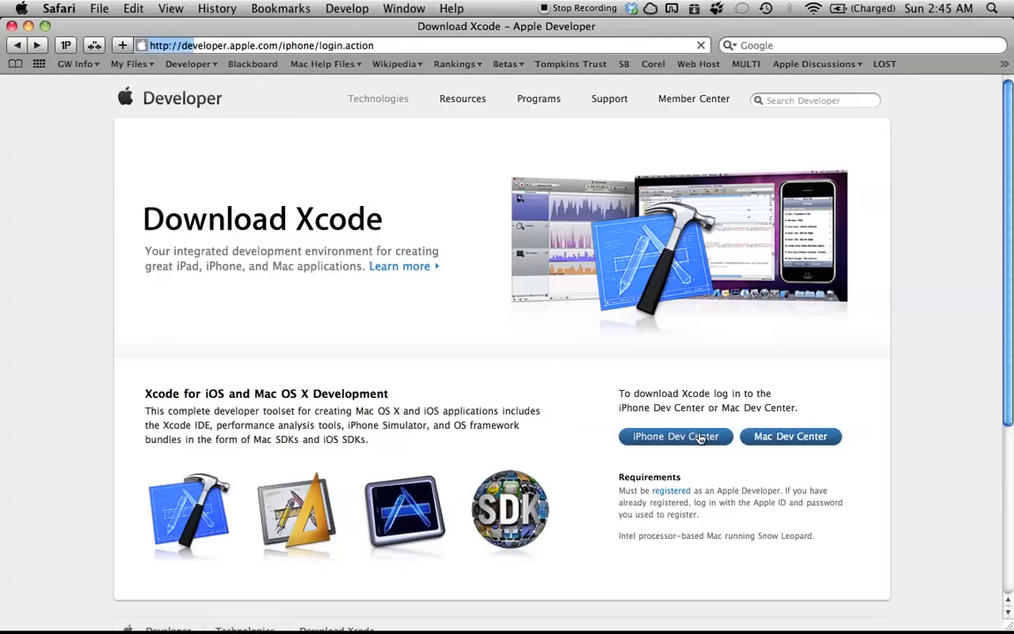
left_click(675, 437)
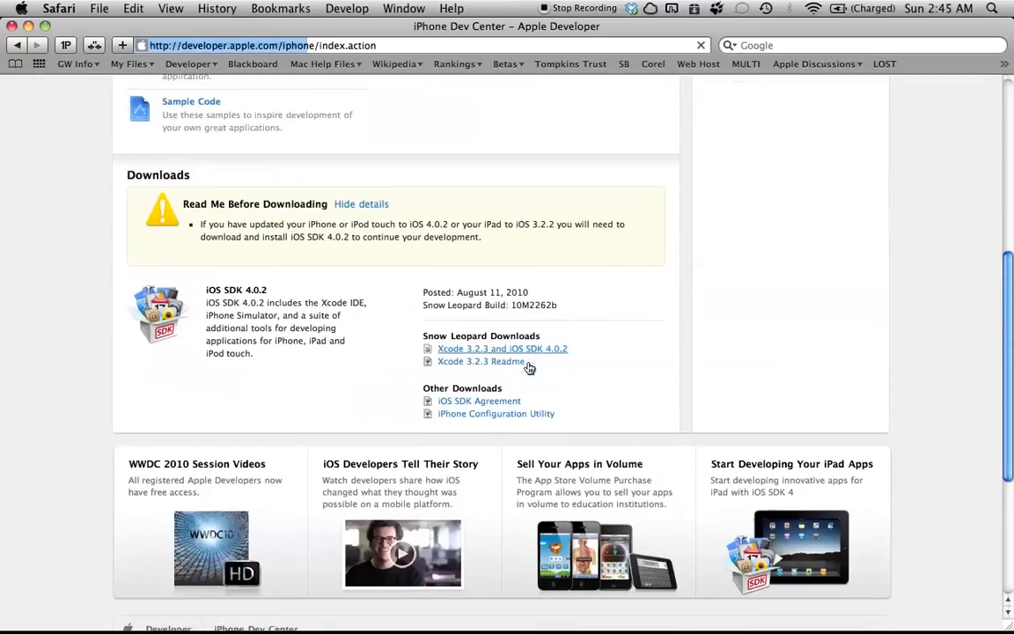
scroll("down", 3)
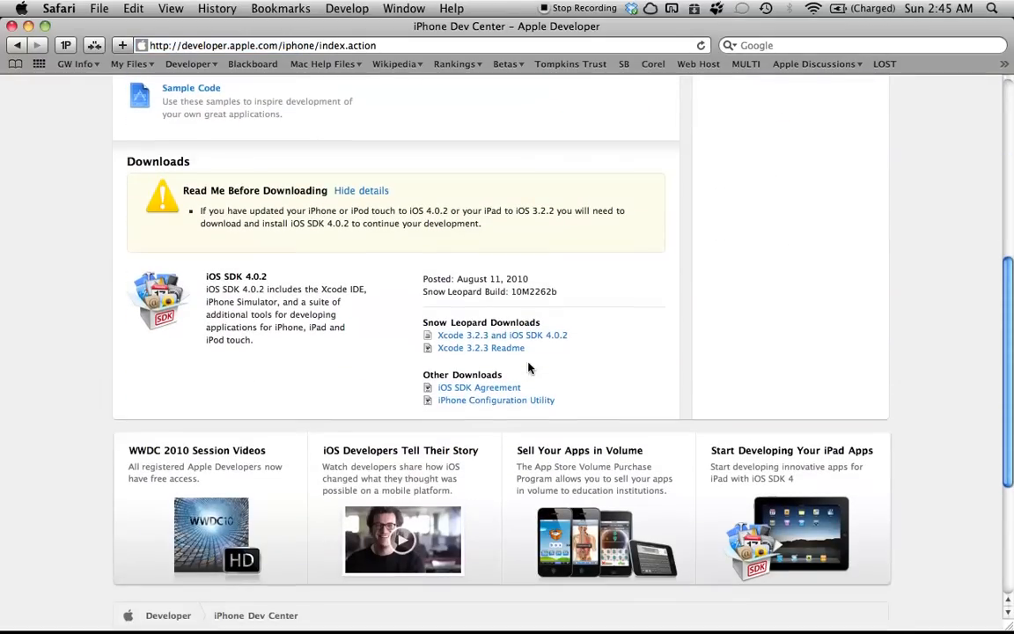
mouse_move(541, 341)
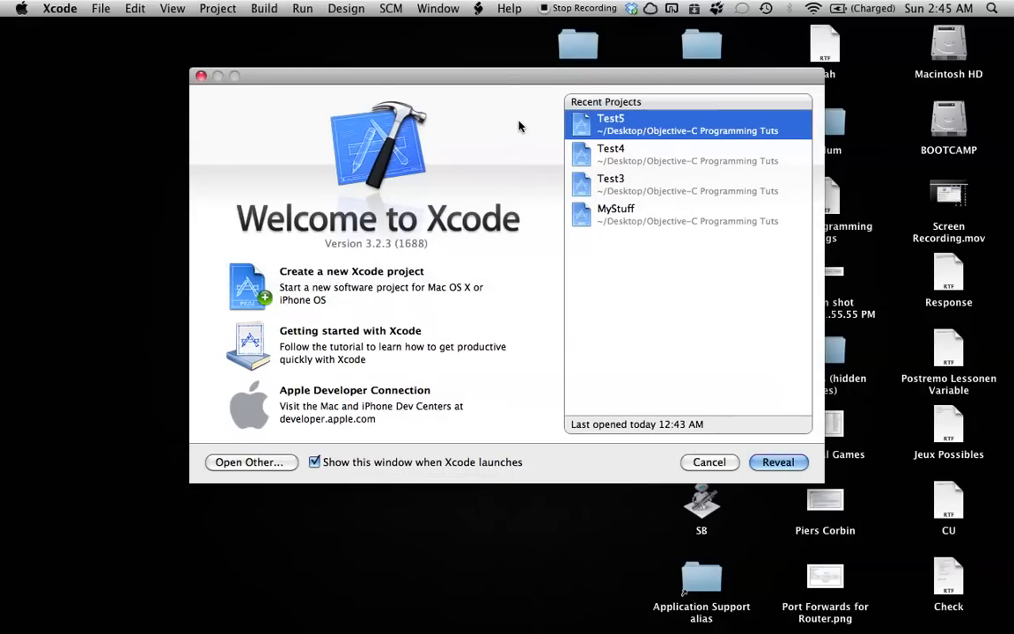
mouse_move(529, 134)
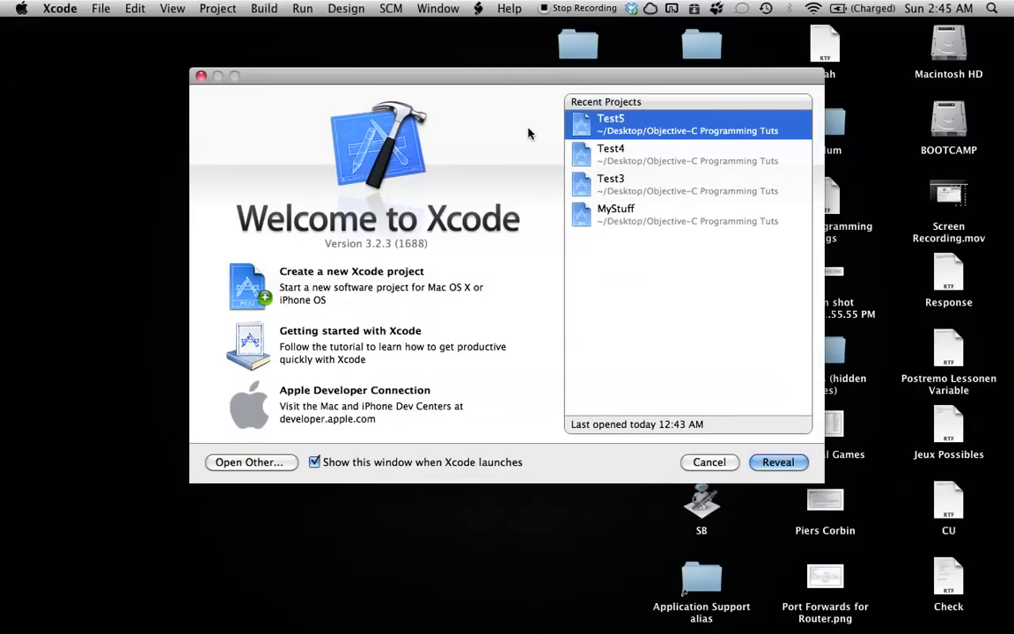
mouse_move(509, 124)
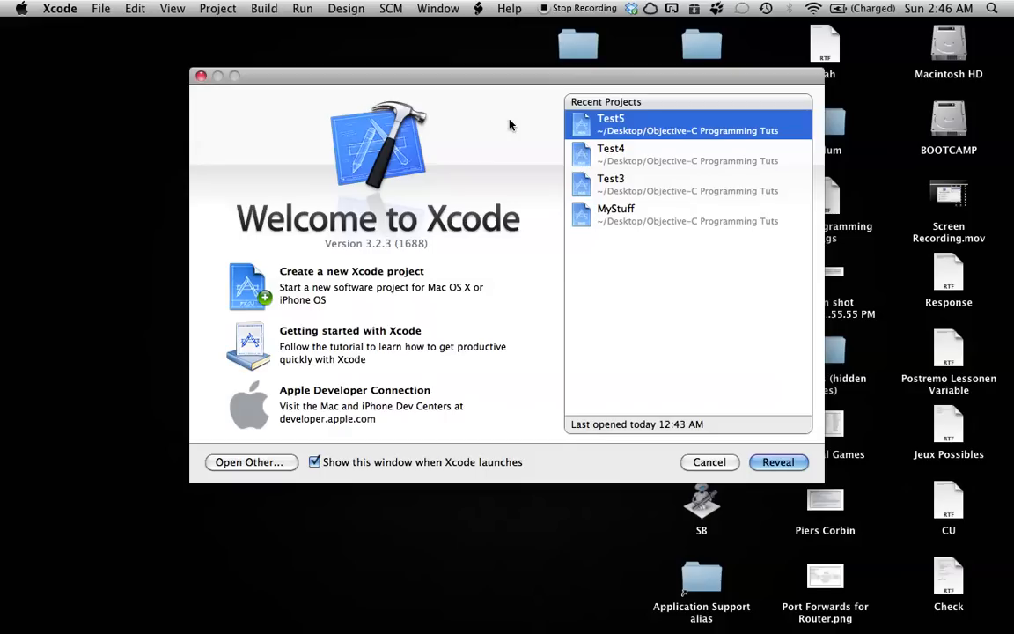
mouse_move(506, 130)
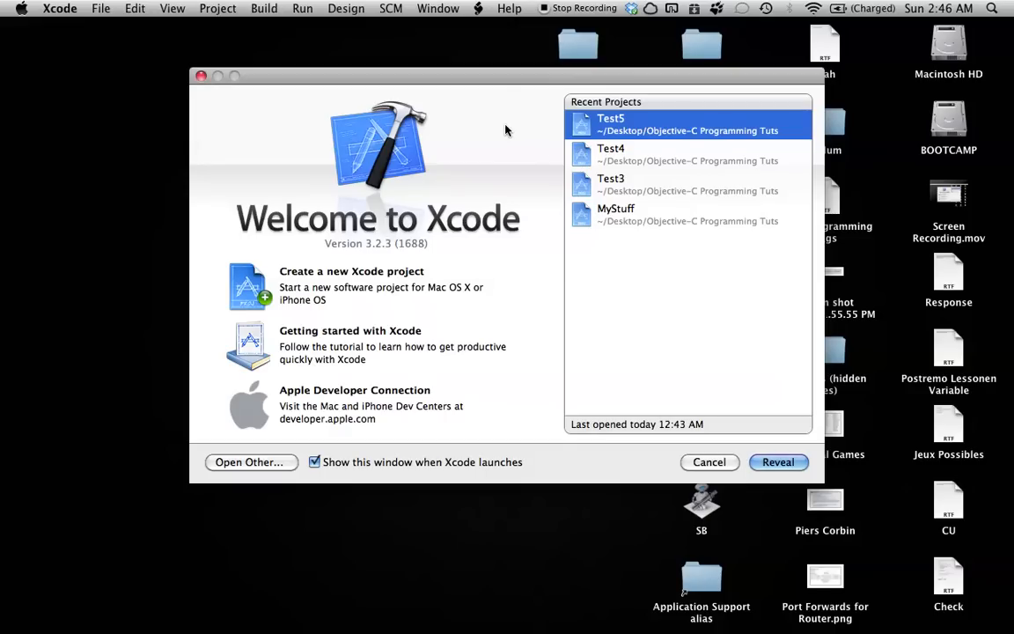
mouse_move(504, 122)
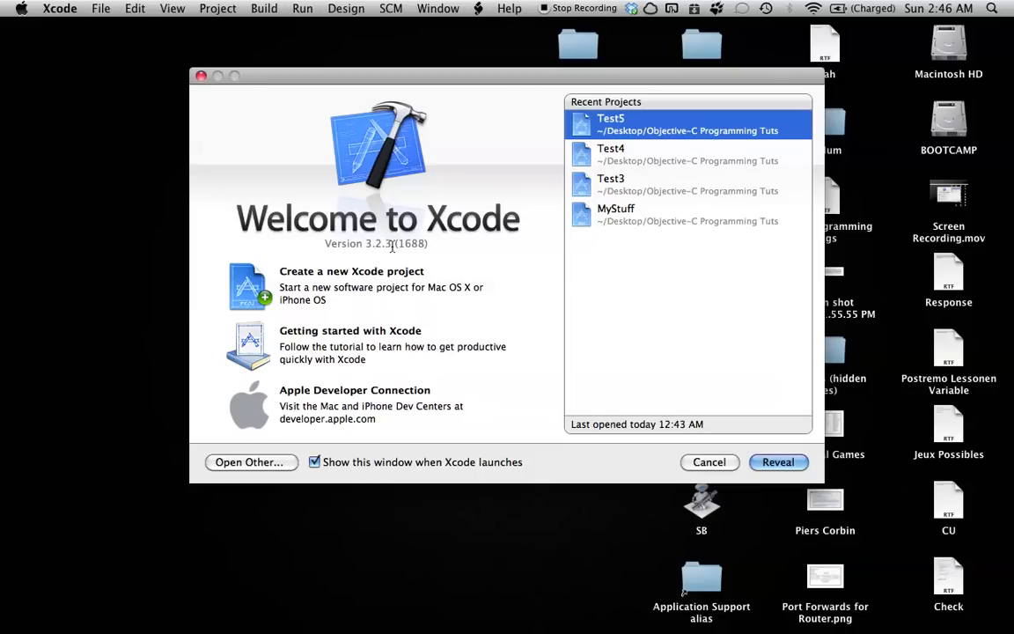
mouse_move(474, 128)
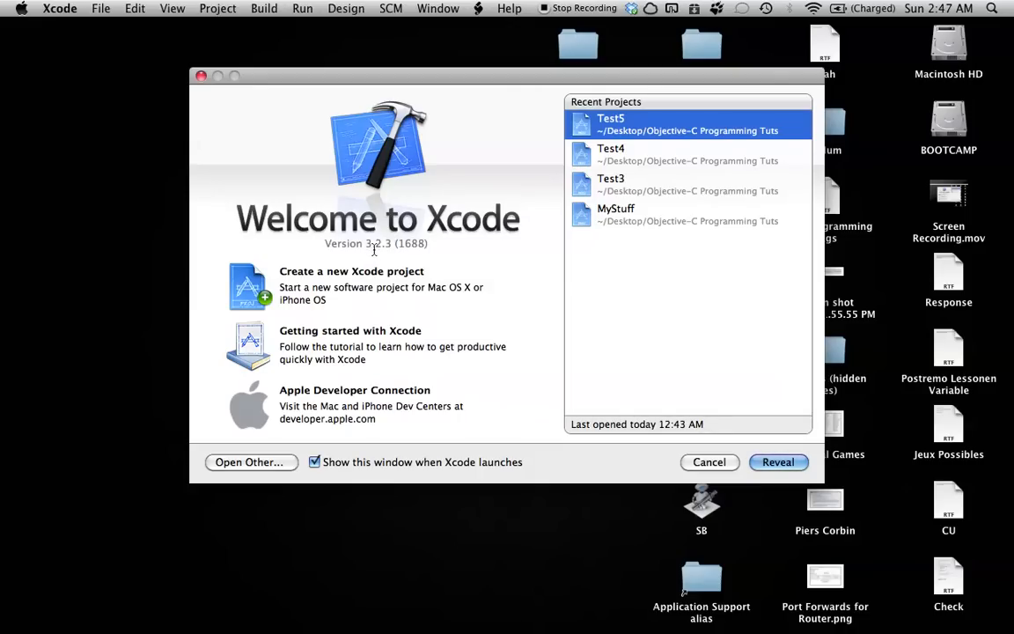
mouse_move(484, 138)
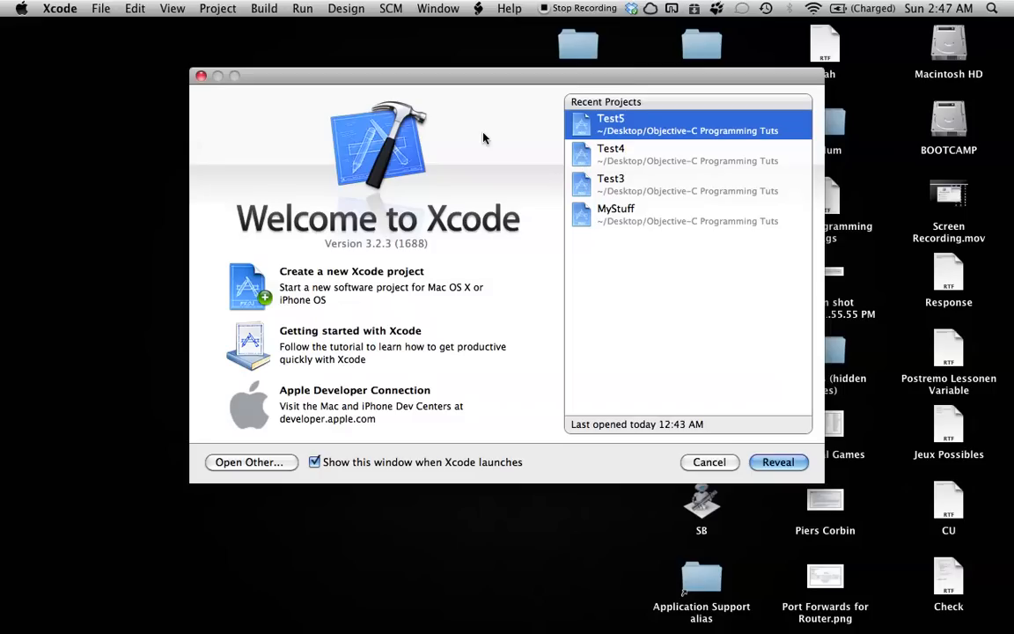
mouse_move(483, 99)
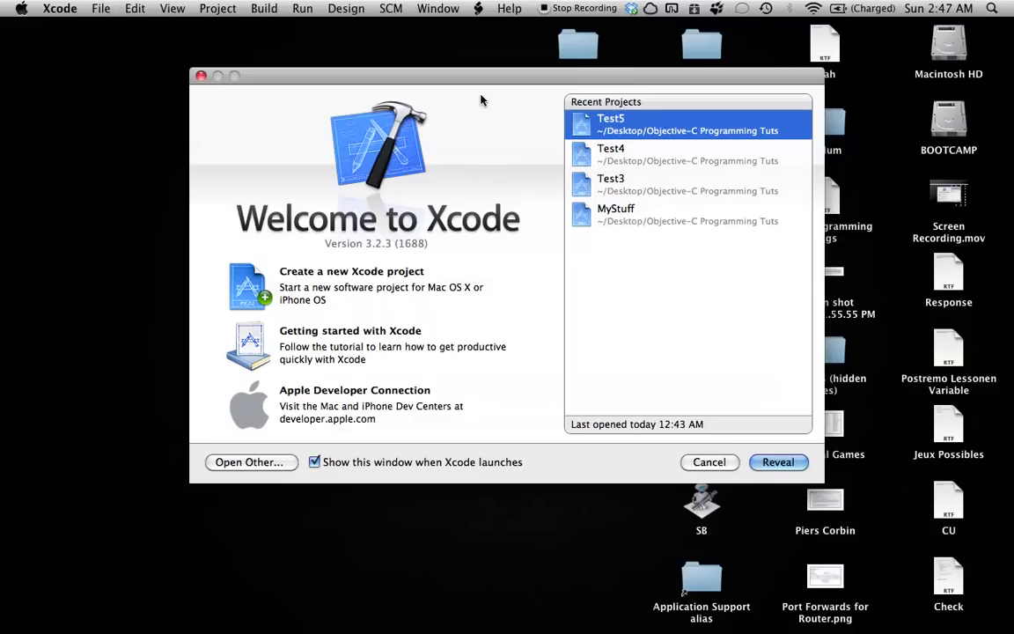
mouse_move(485, 113)
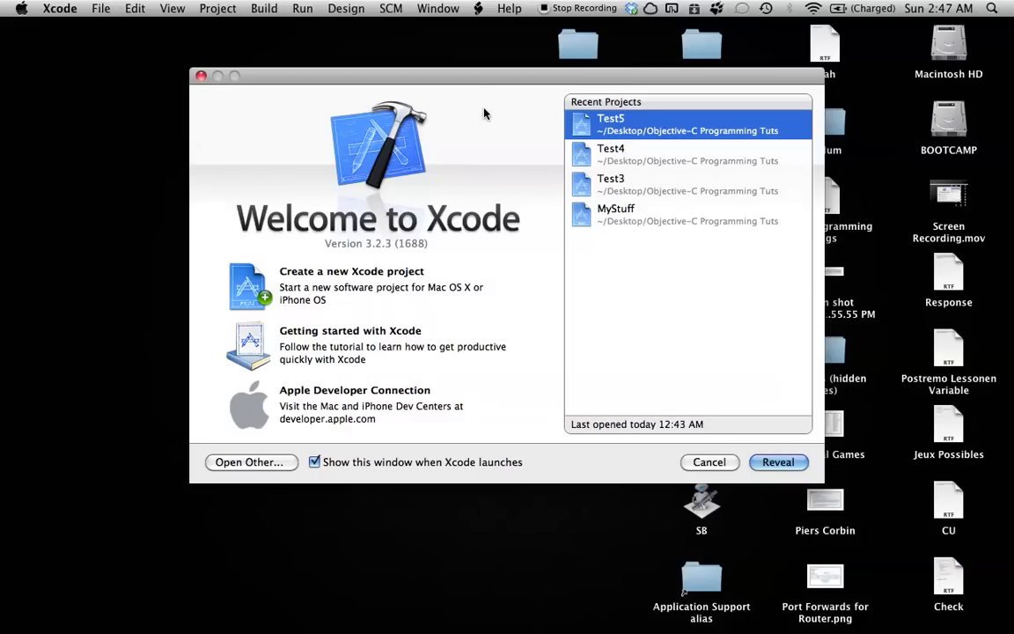
mouse_move(486, 122)
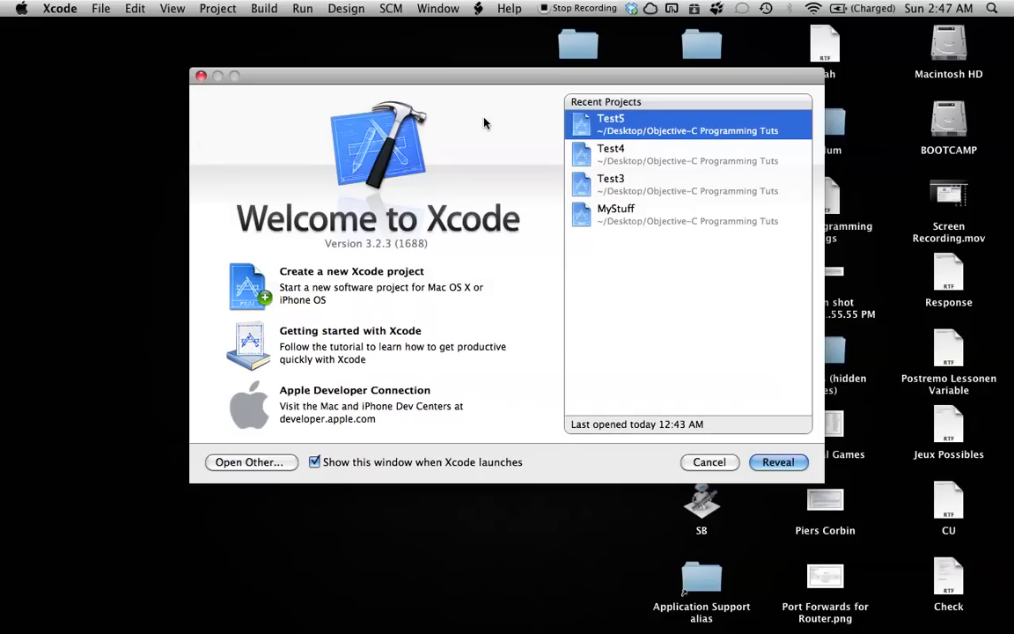
mouse_move(500, 112)
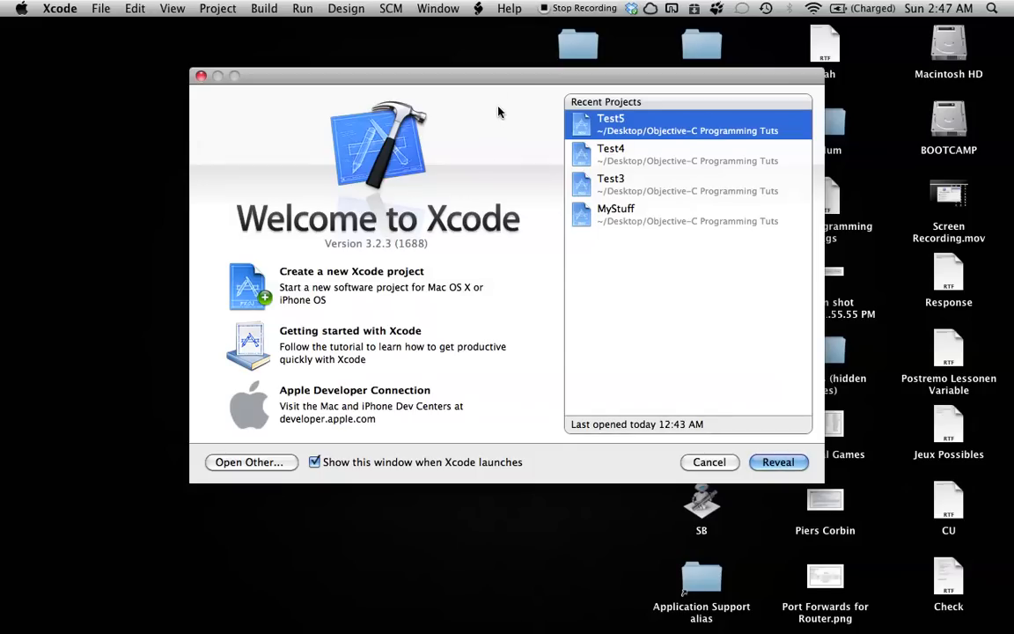
mouse_move(521, 134)
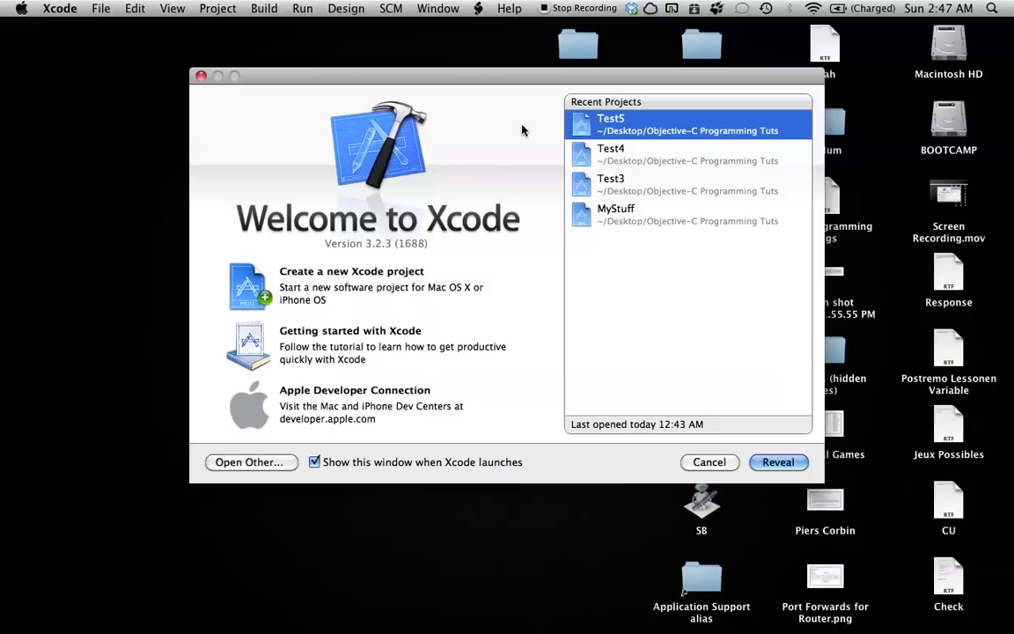
mouse_move(510, 123)
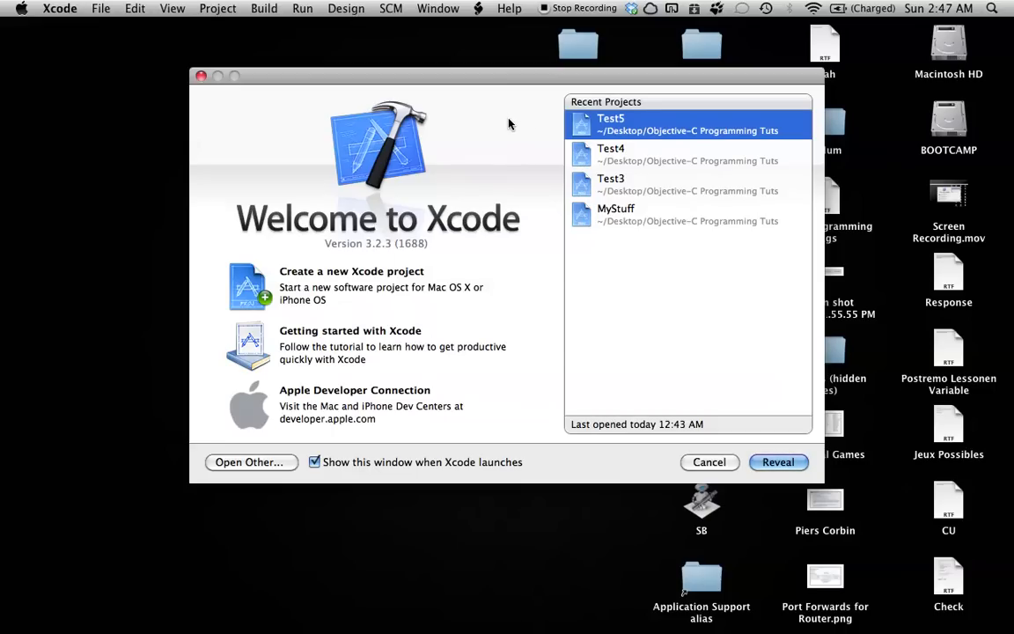
mouse_move(505, 147)
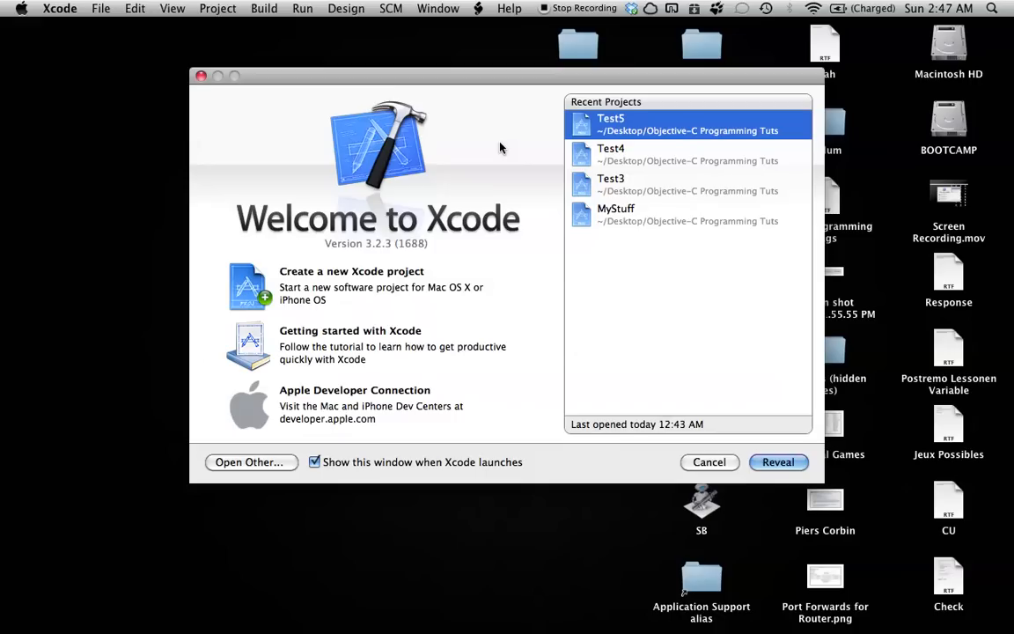
mouse_move(512, 166)
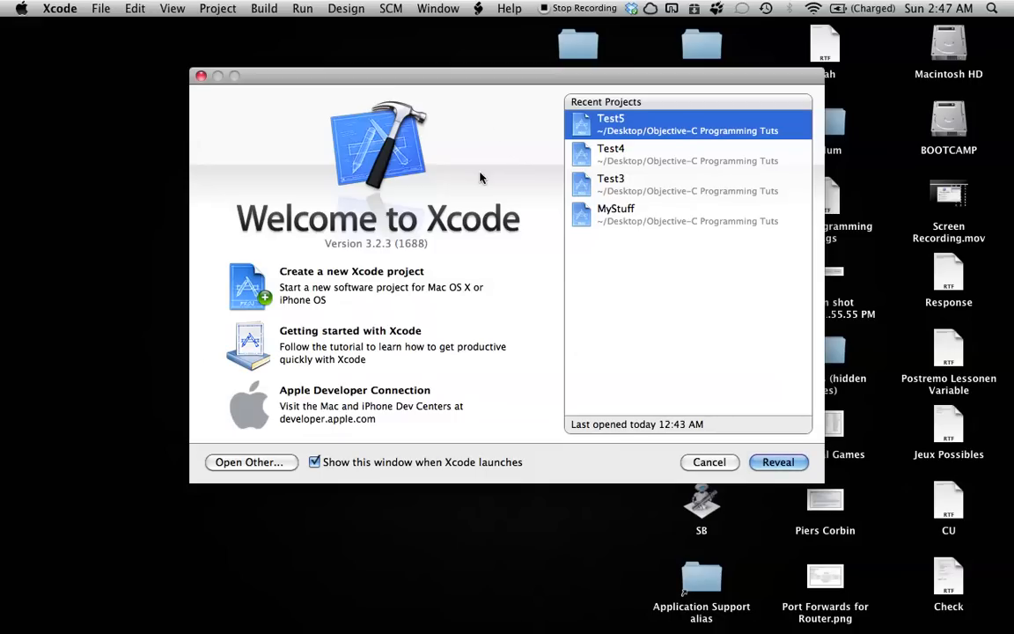
mouse_move(507, 128)
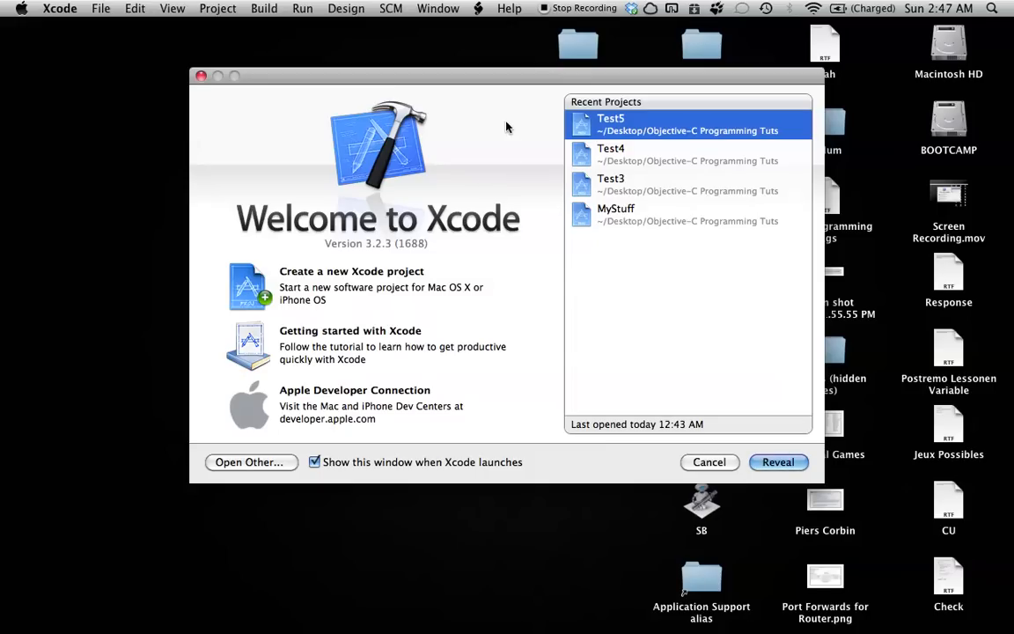
mouse_move(499, 116)
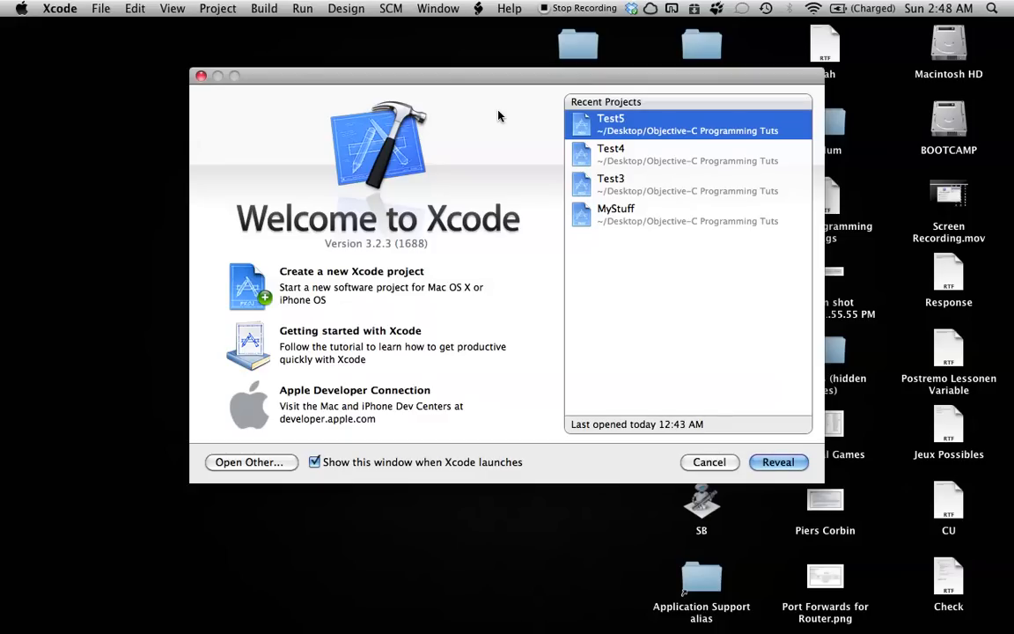
mouse_move(515, 121)
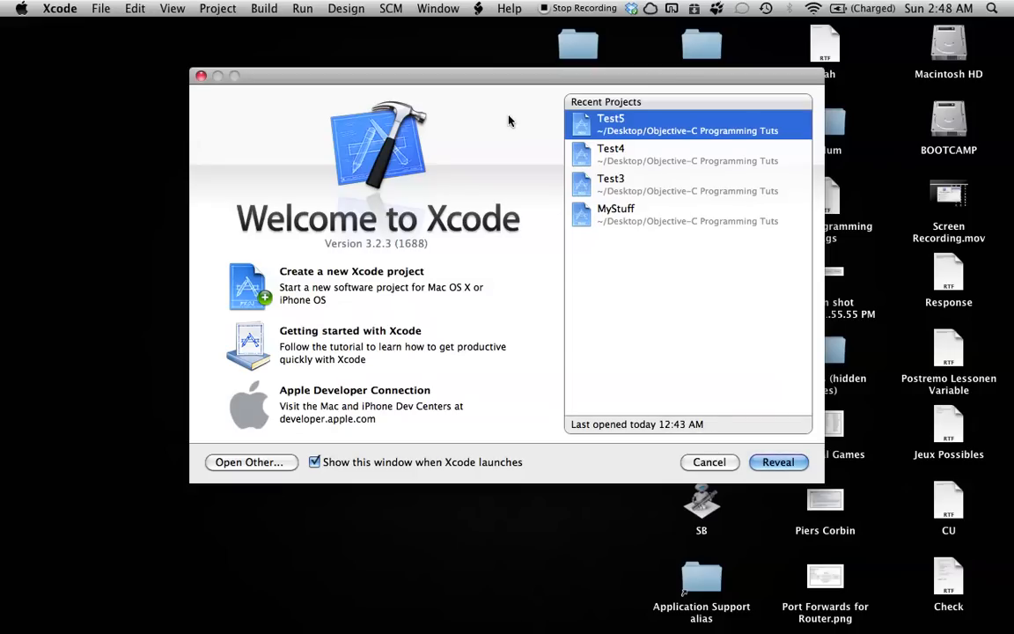
mouse_move(513, 123)
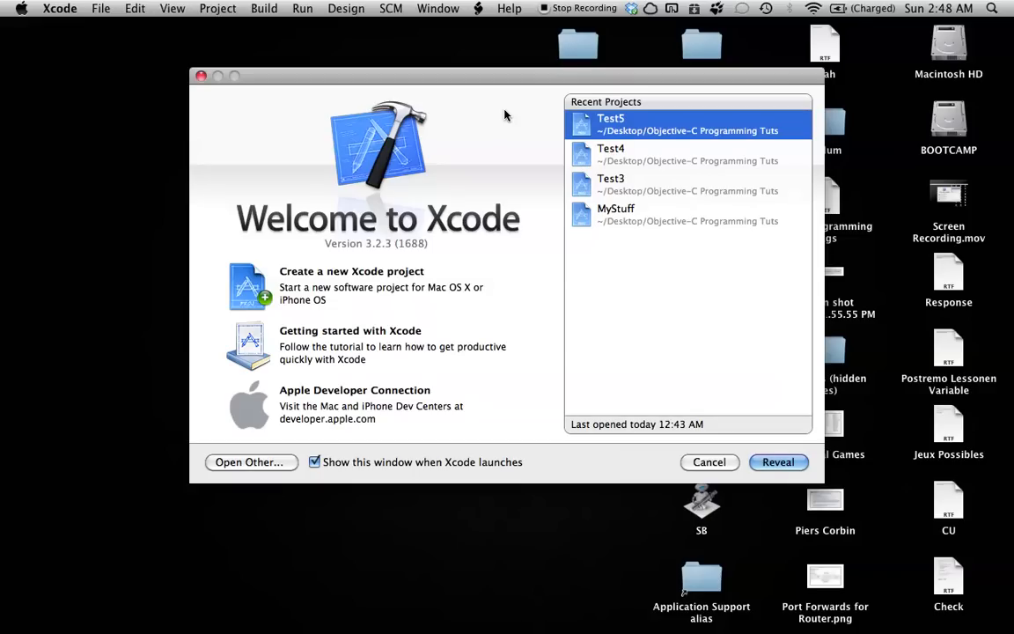
mouse_move(512, 117)
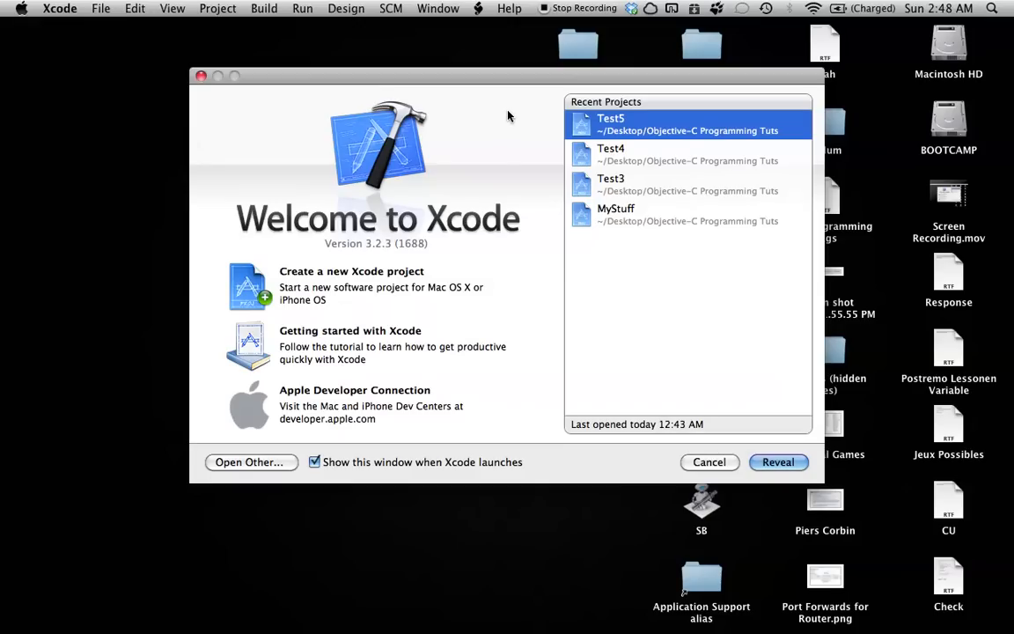
mouse_move(496, 115)
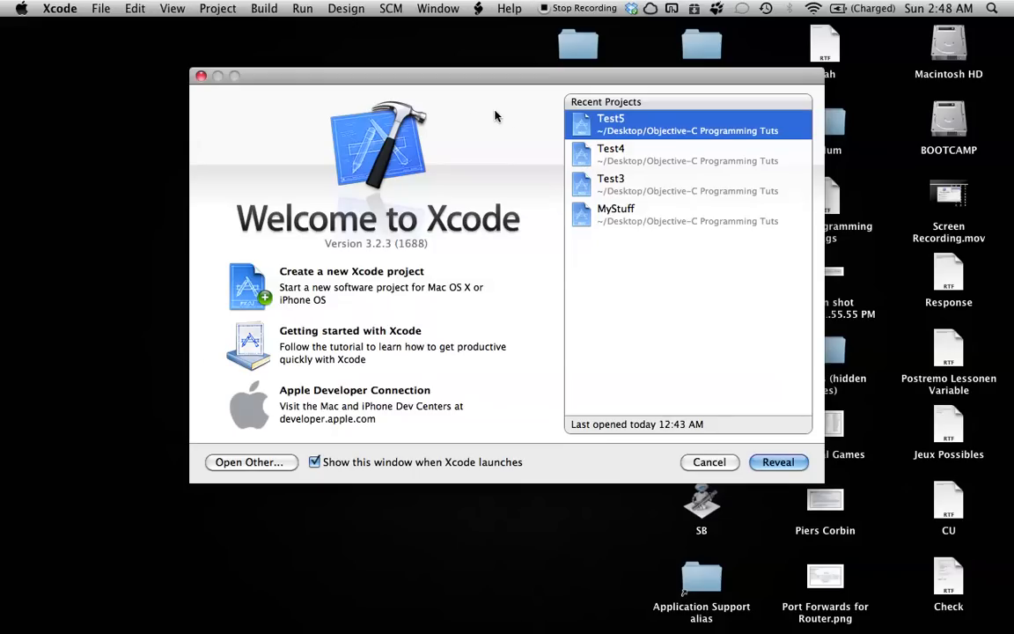
mouse_move(447, 109)
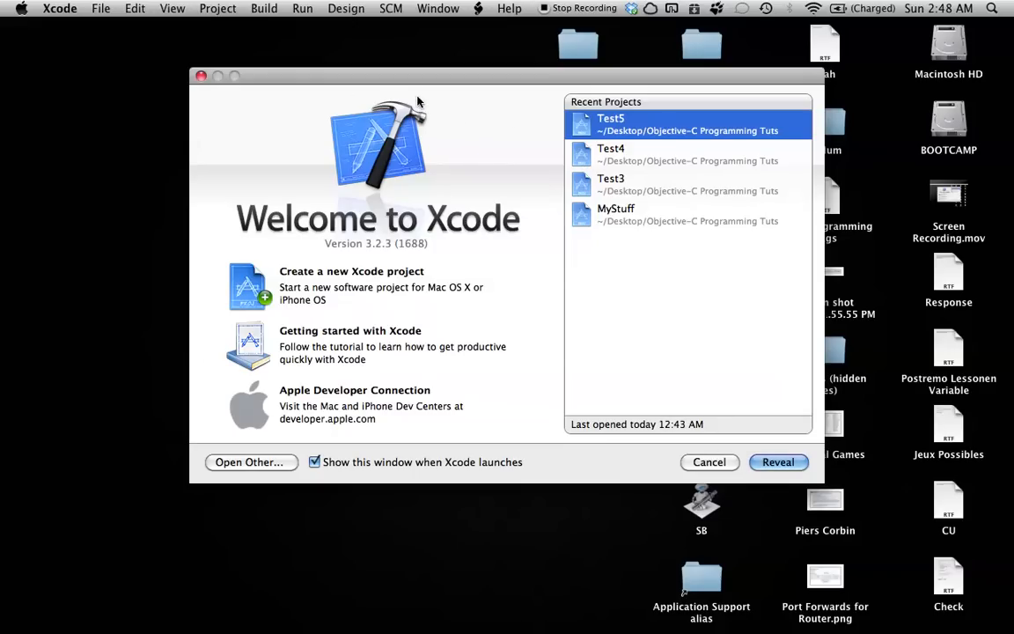
mouse_move(513, 116)
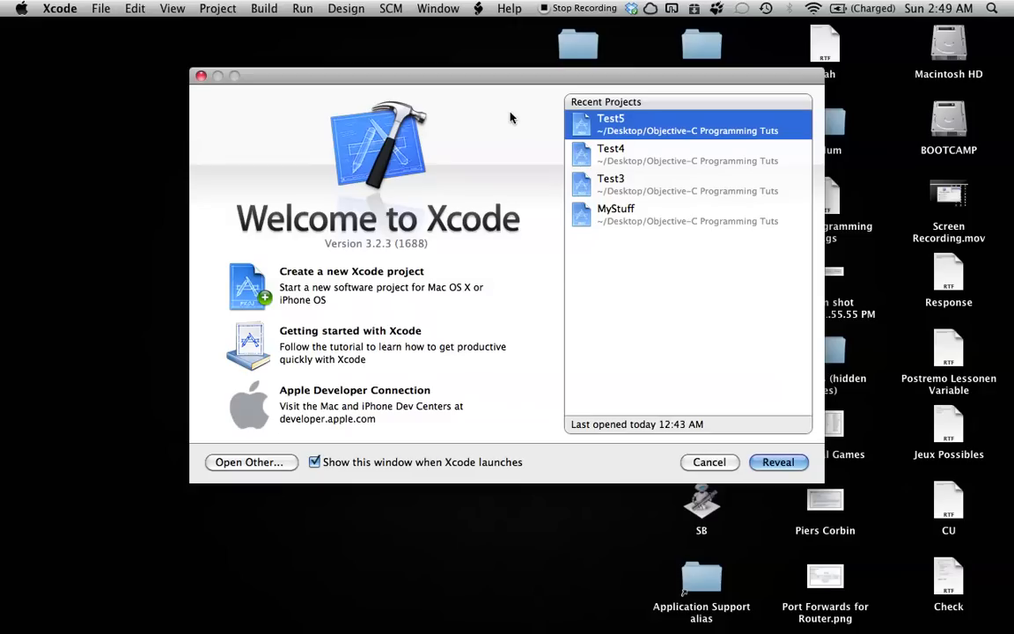
mouse_move(506, 123)
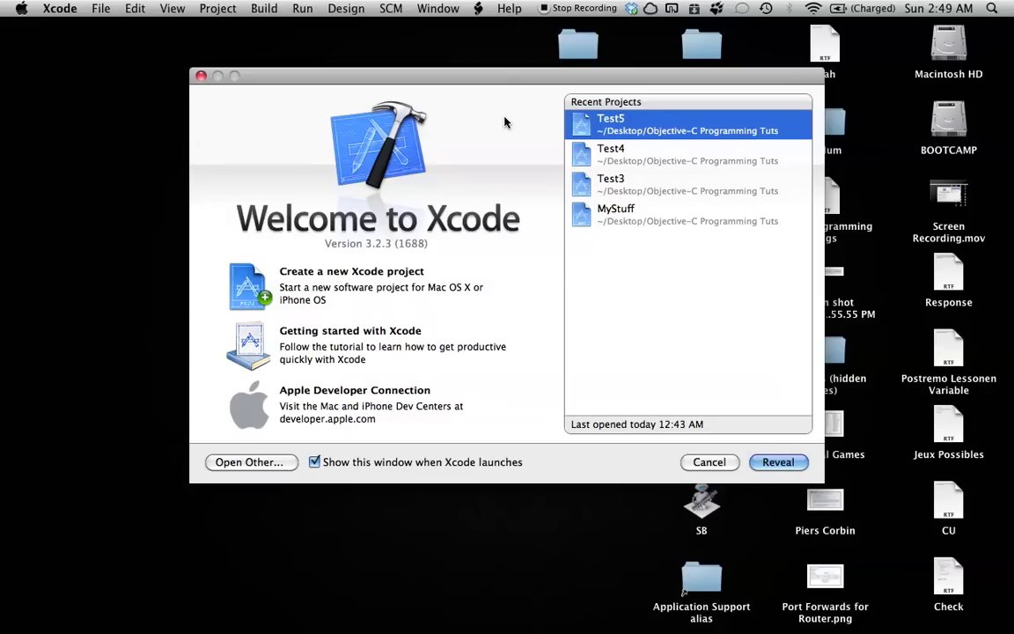
mouse_move(533, 153)
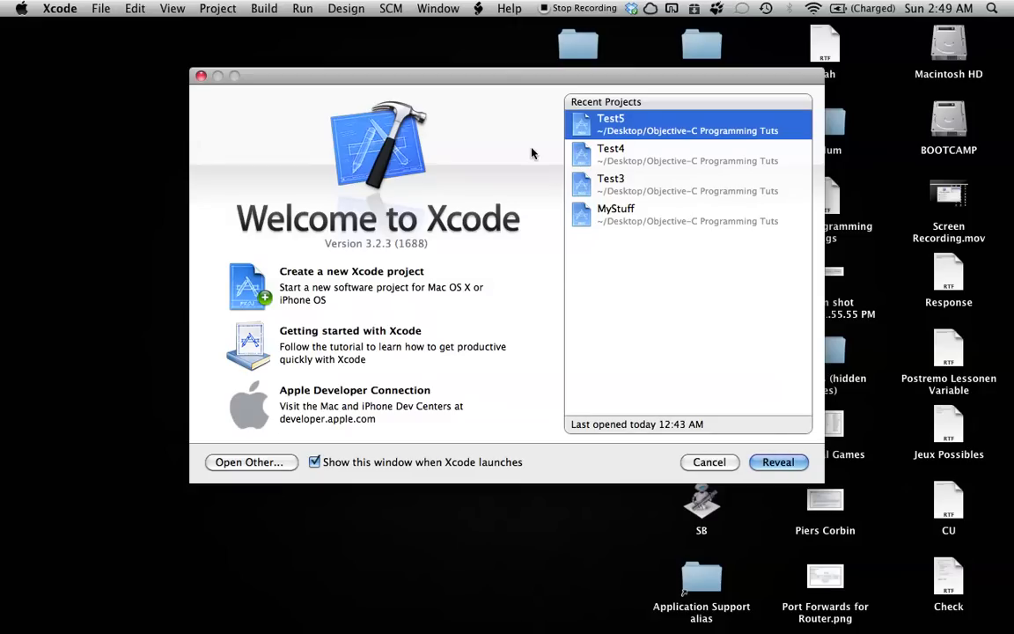
mouse_move(520, 122)
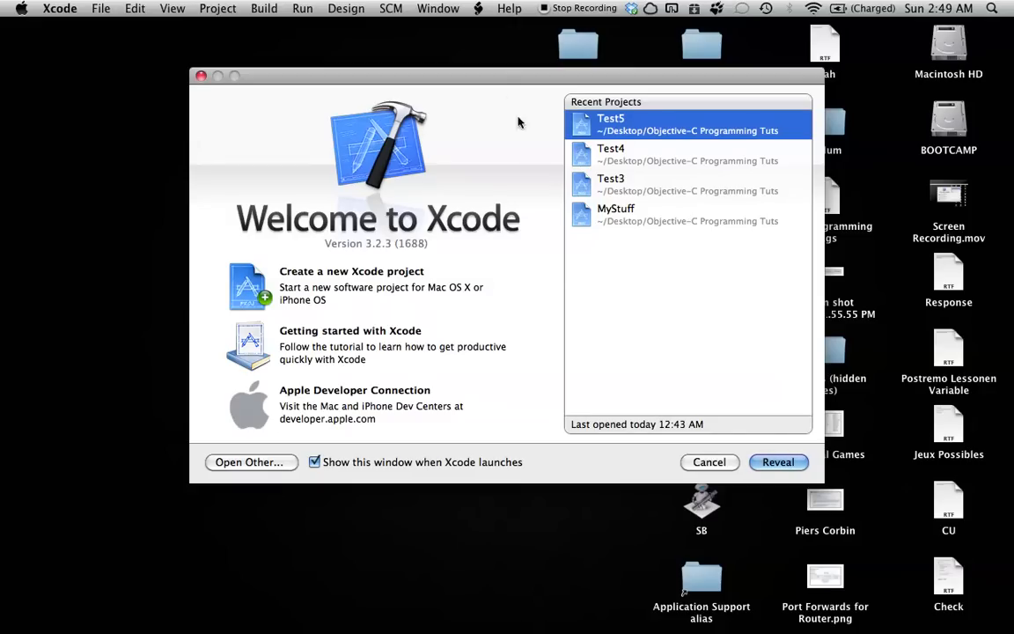
mouse_move(491, 104)
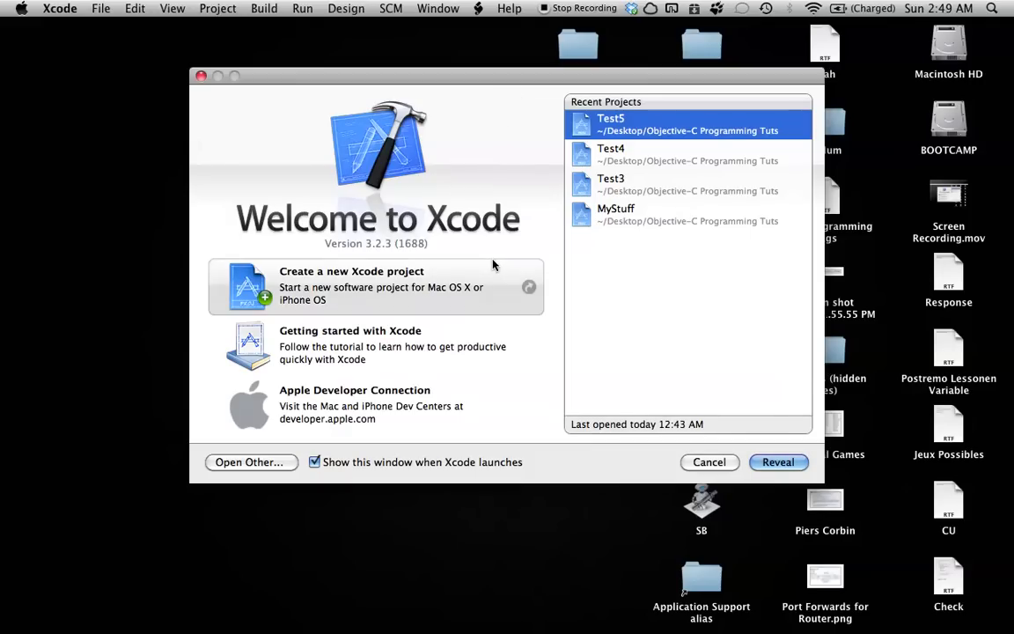
mouse_move(457, 274)
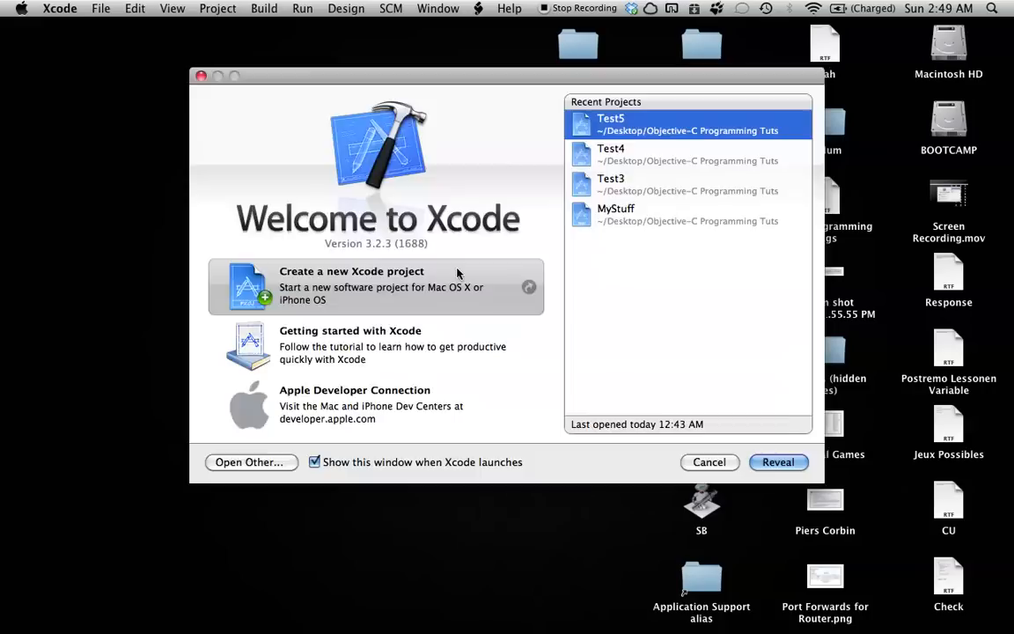
Choose 'Create a new Xcode project' from the Welcome window to reach the template chooser
left_click(376, 286)
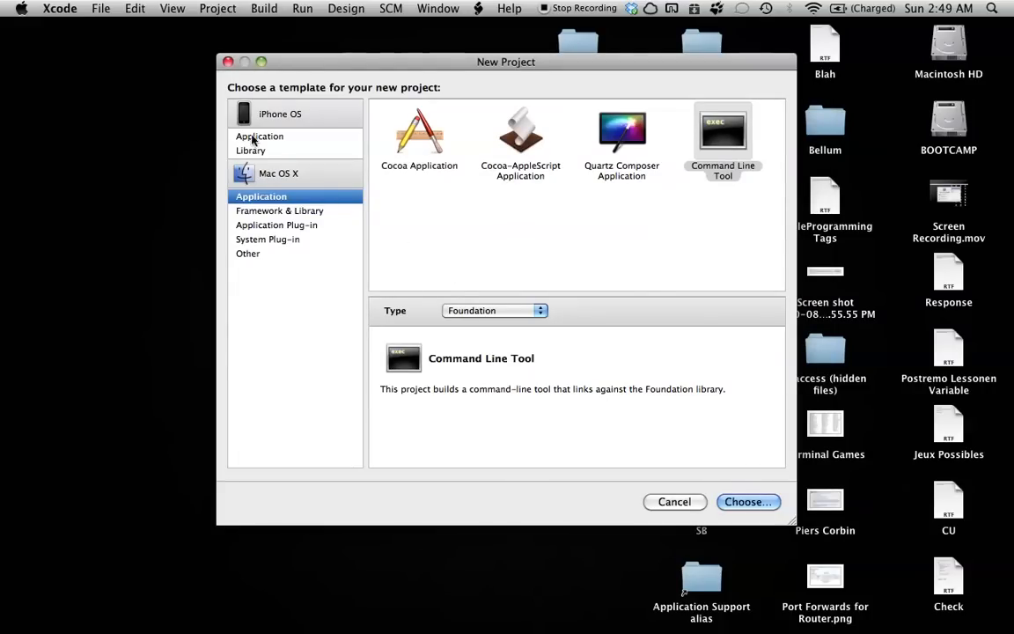
left_click(99, 8)
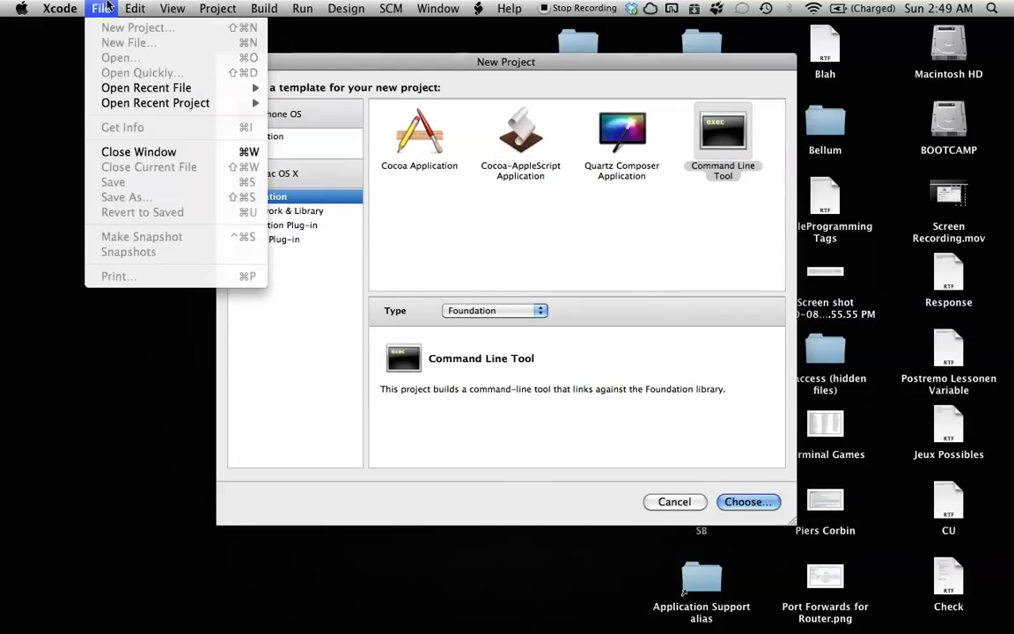
mouse_move(480, 199)
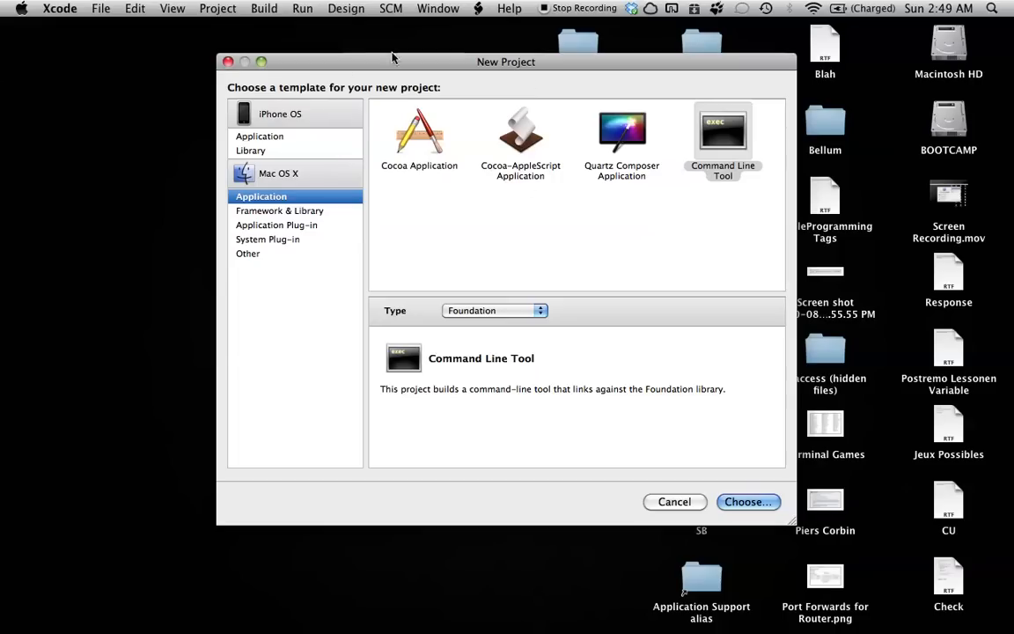
mouse_move(337, 184)
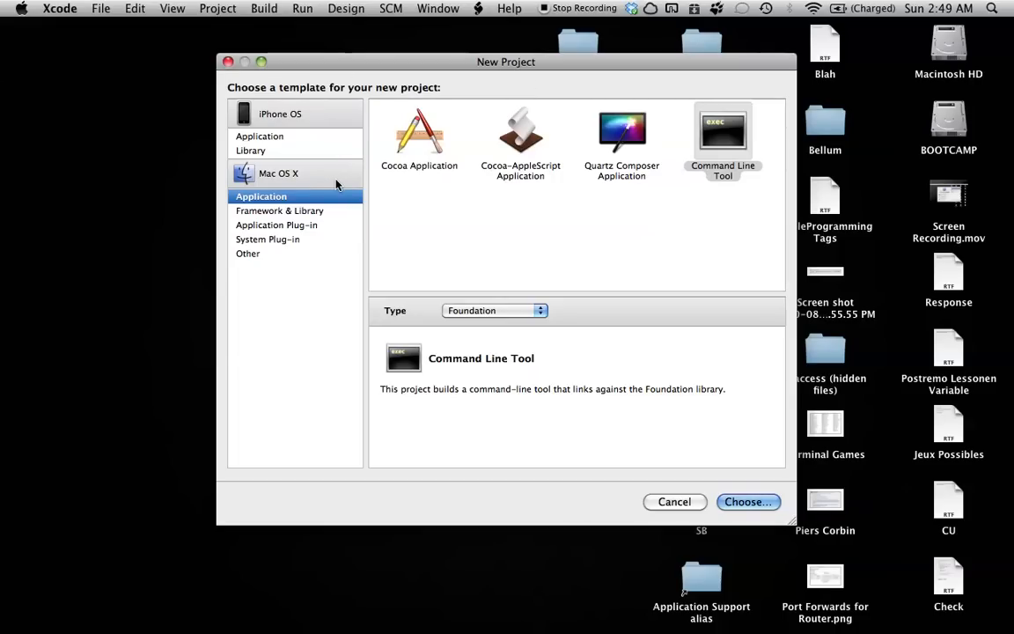
mouse_move(315, 197)
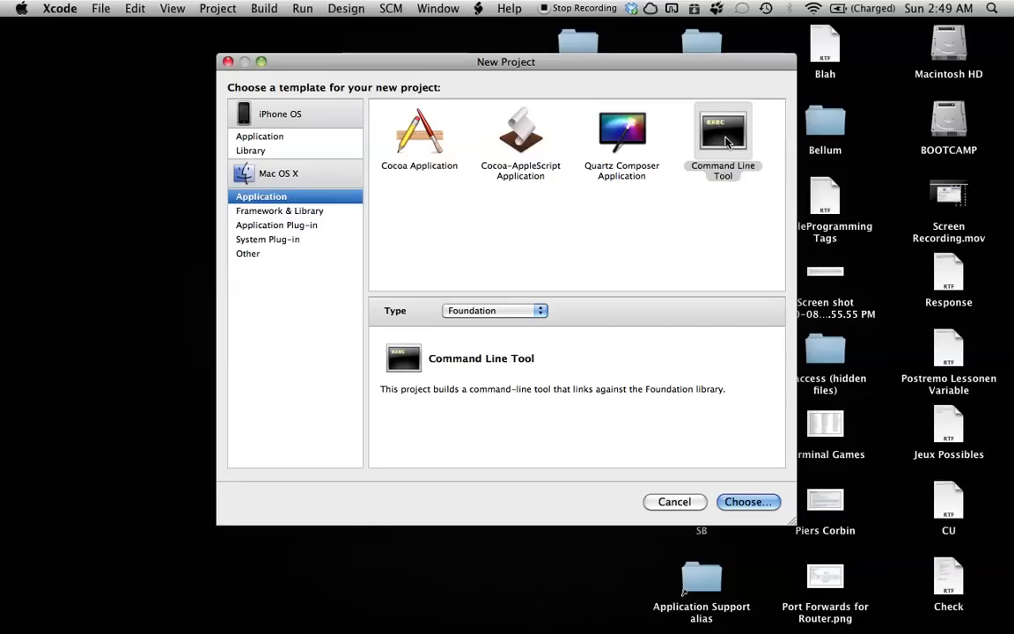
Pick the Command Line Tool template and keep its type set to Foundation
left_click(723, 132)
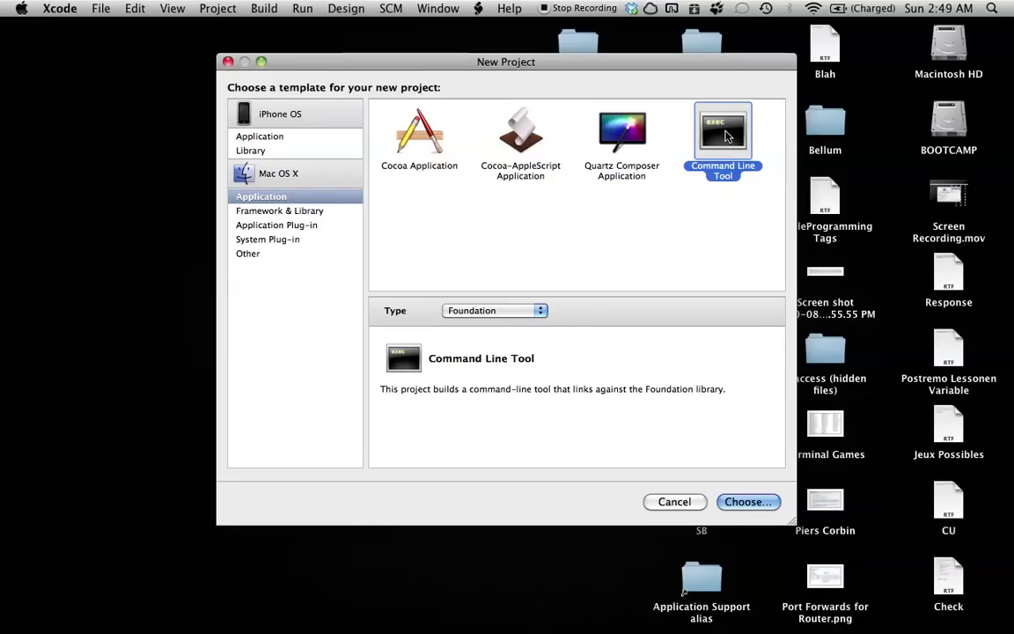
mouse_move(734, 129)
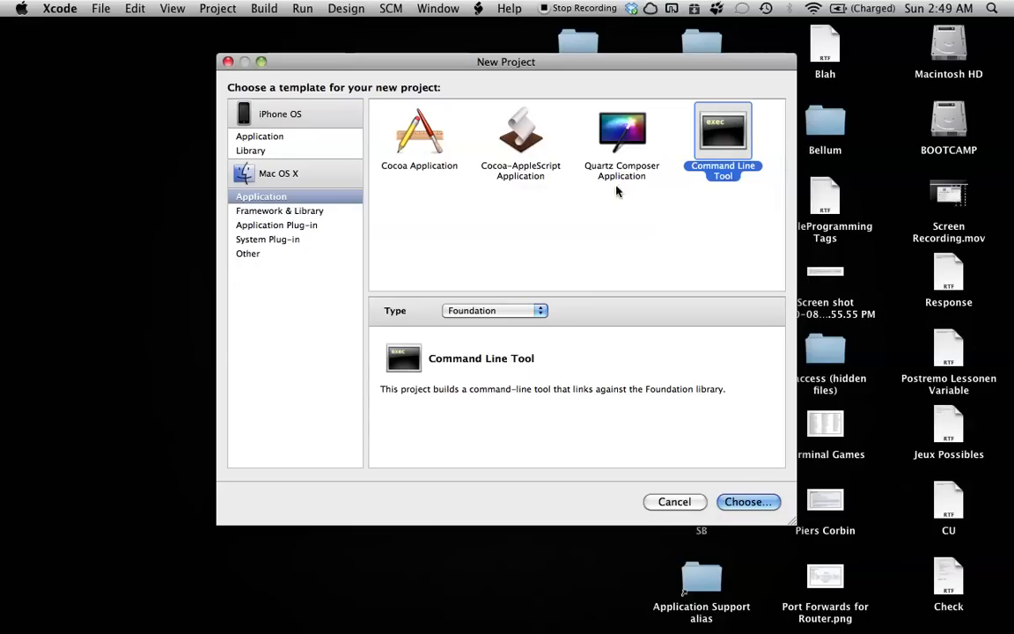
mouse_move(735, 135)
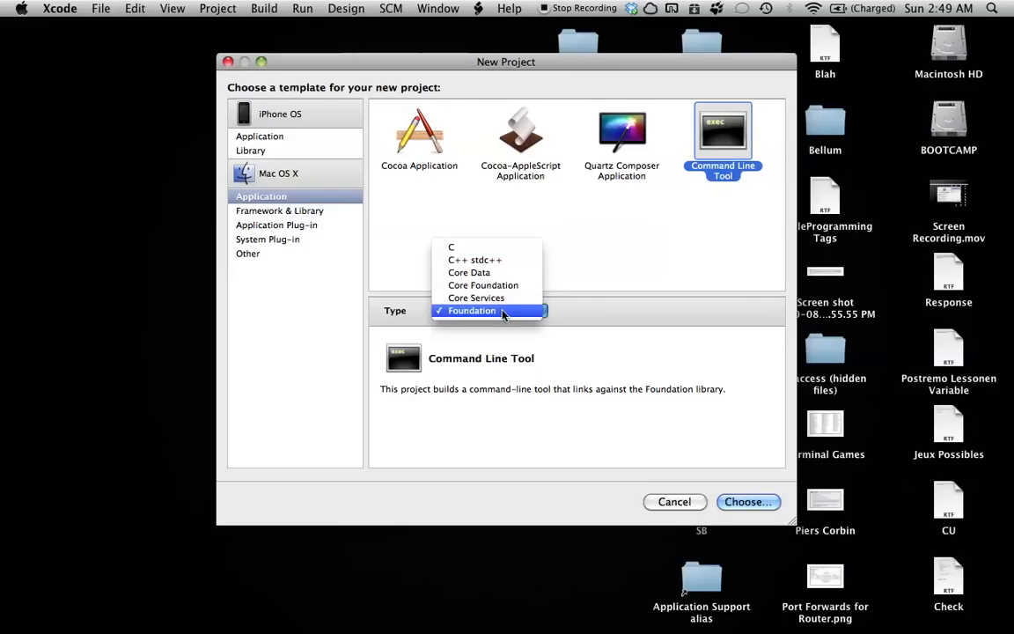
left_click(450, 247)
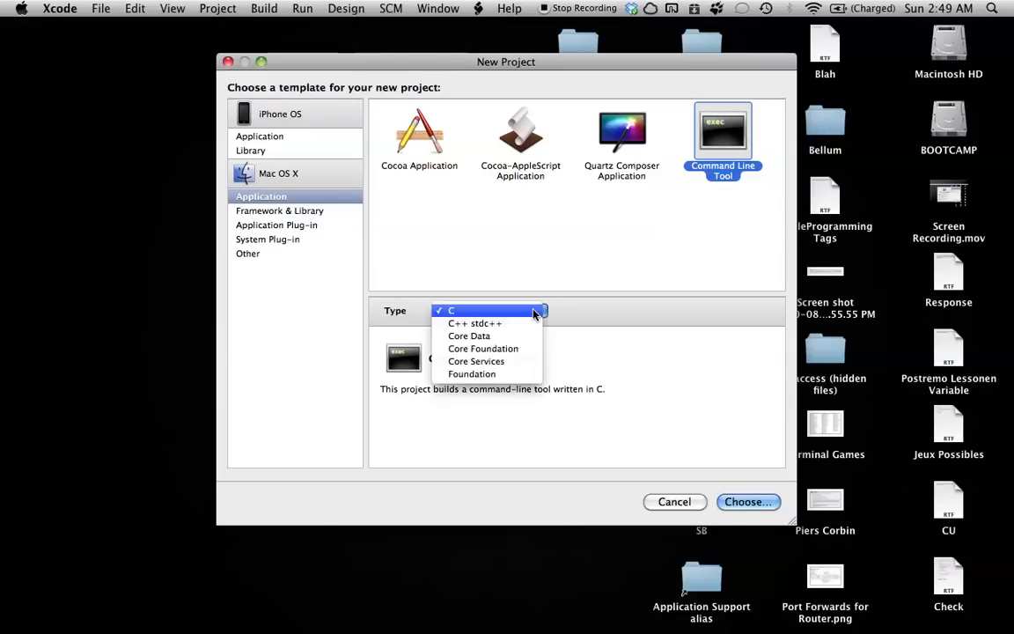
left_click(472, 374)
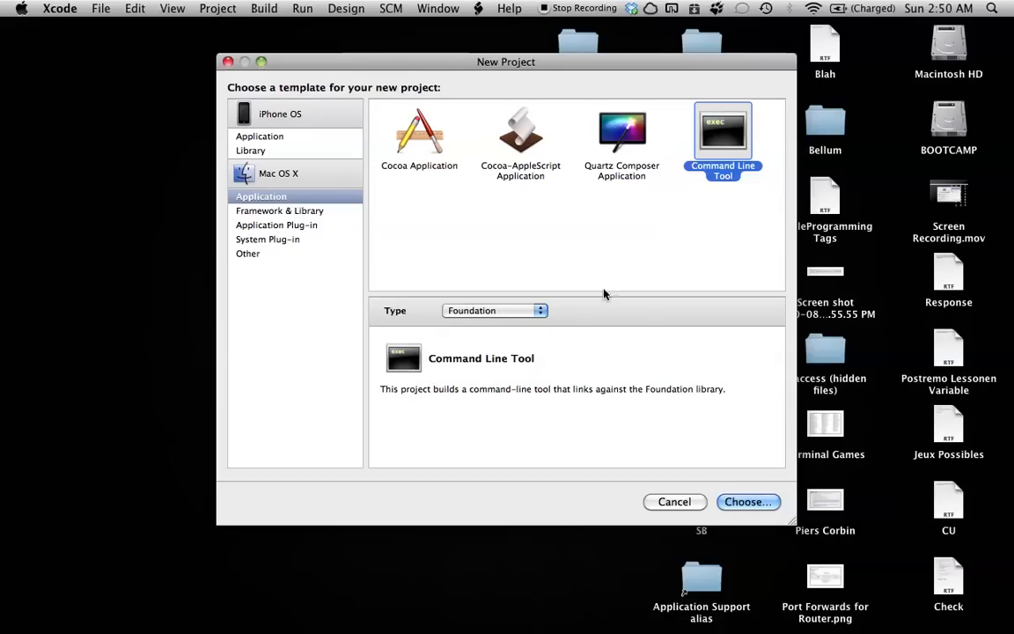
mouse_move(771, 502)
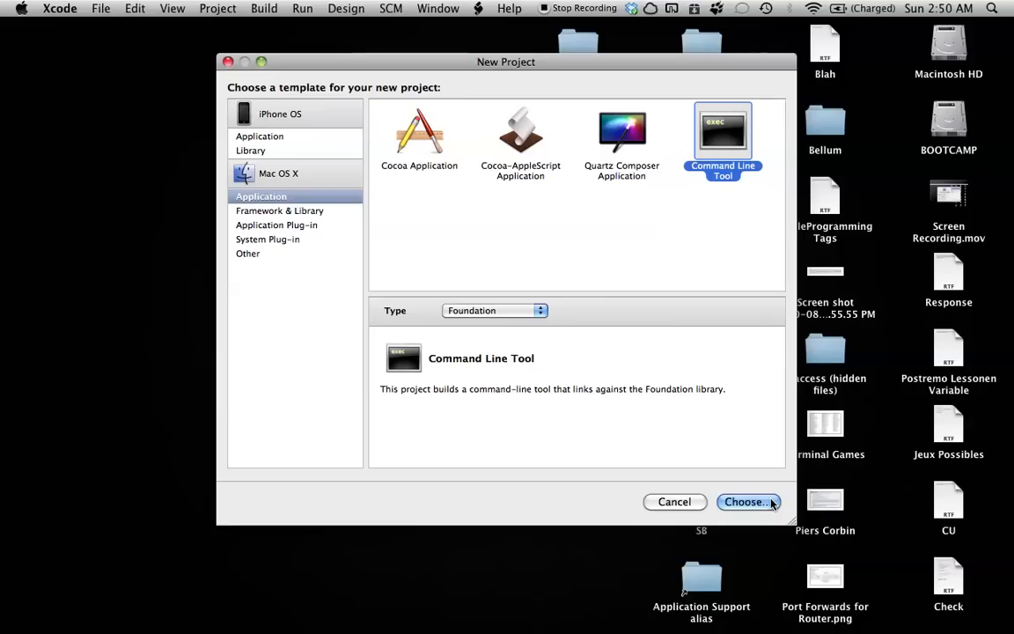
Confirm the template and save the project as 'Untitled' on the Desktop
left_click(748, 501)
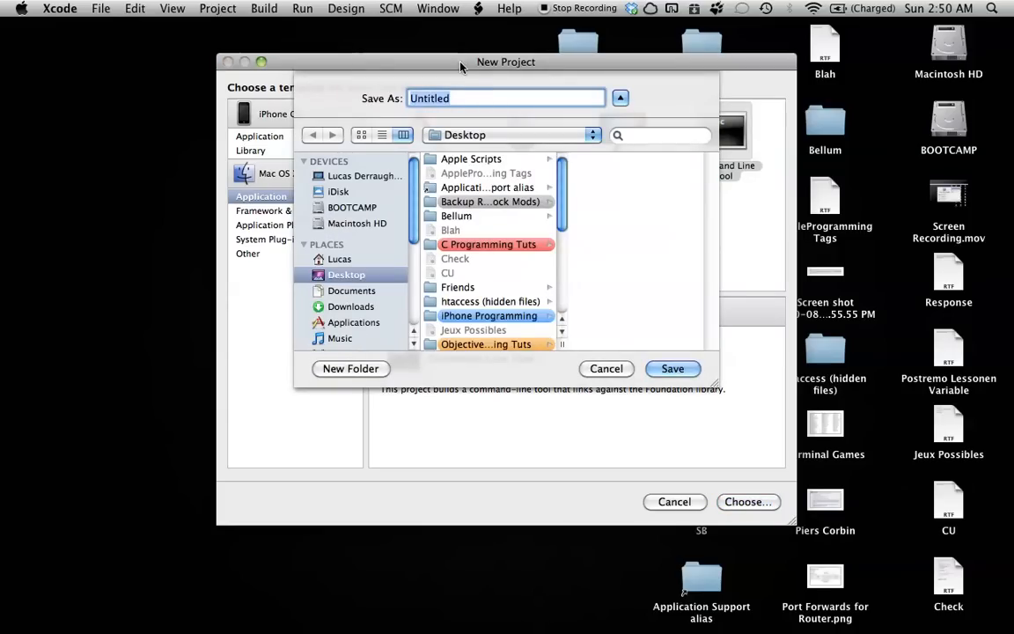
left_click(607, 369)
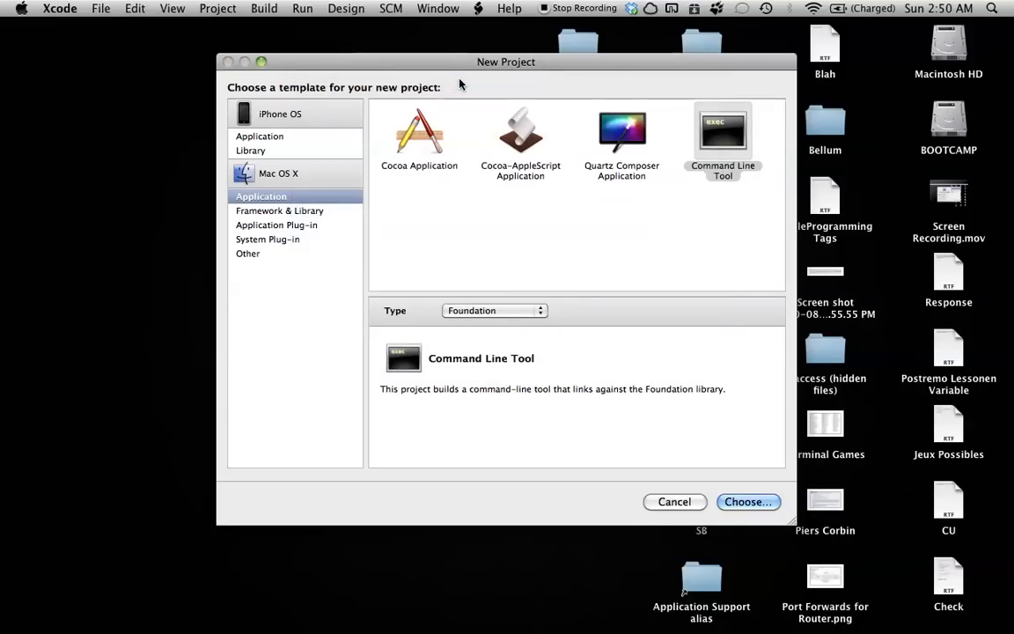
left_click(749, 502)
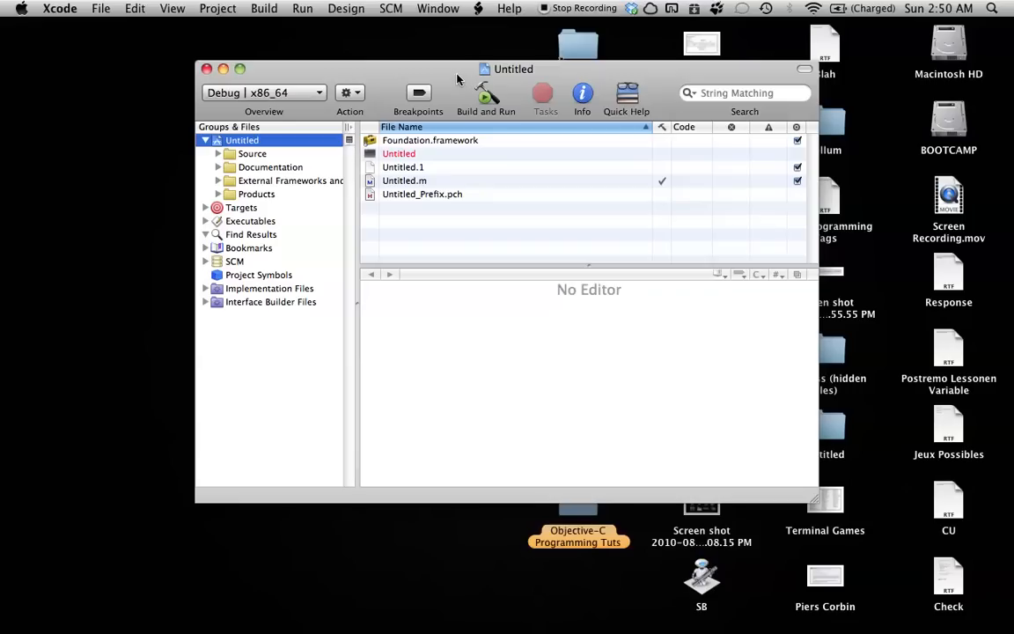
mouse_move(423, 280)
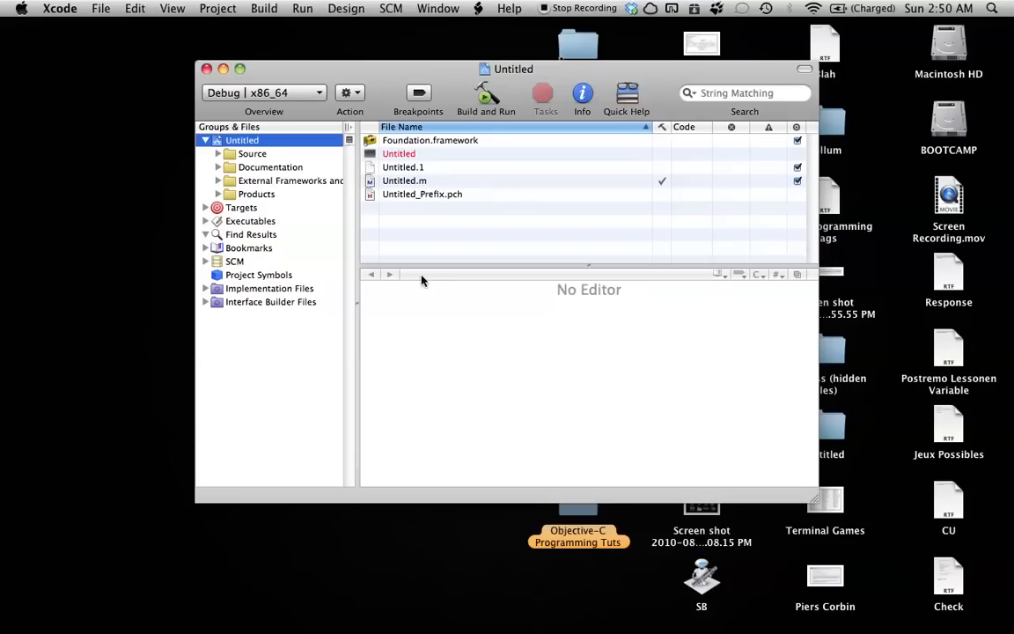
Open Untitled.m in the editor and place the cursor after the insert-code comment
left_click(405, 180)
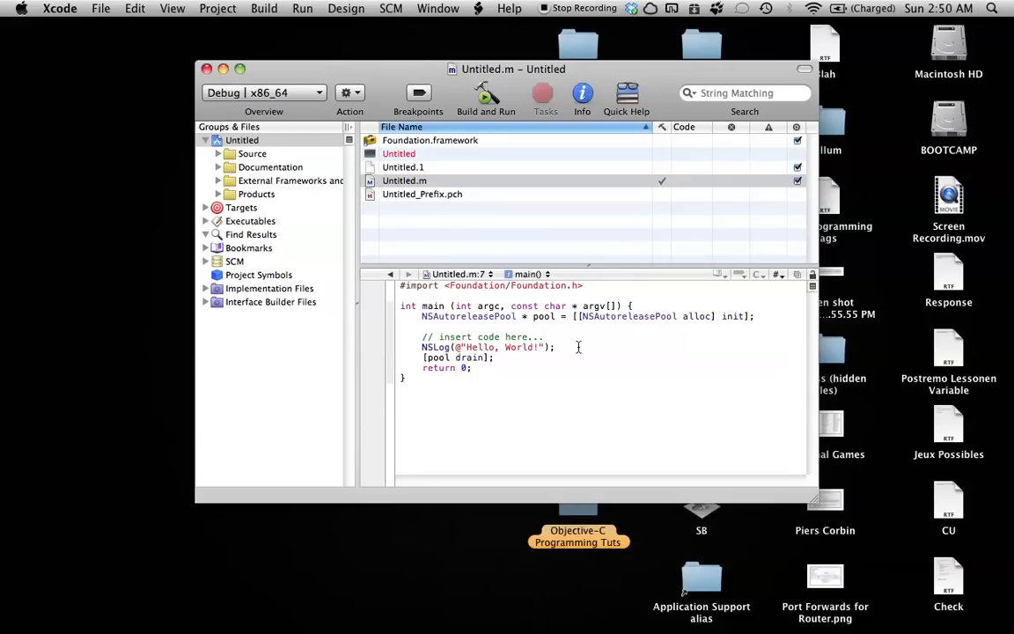
mouse_move(644, 345)
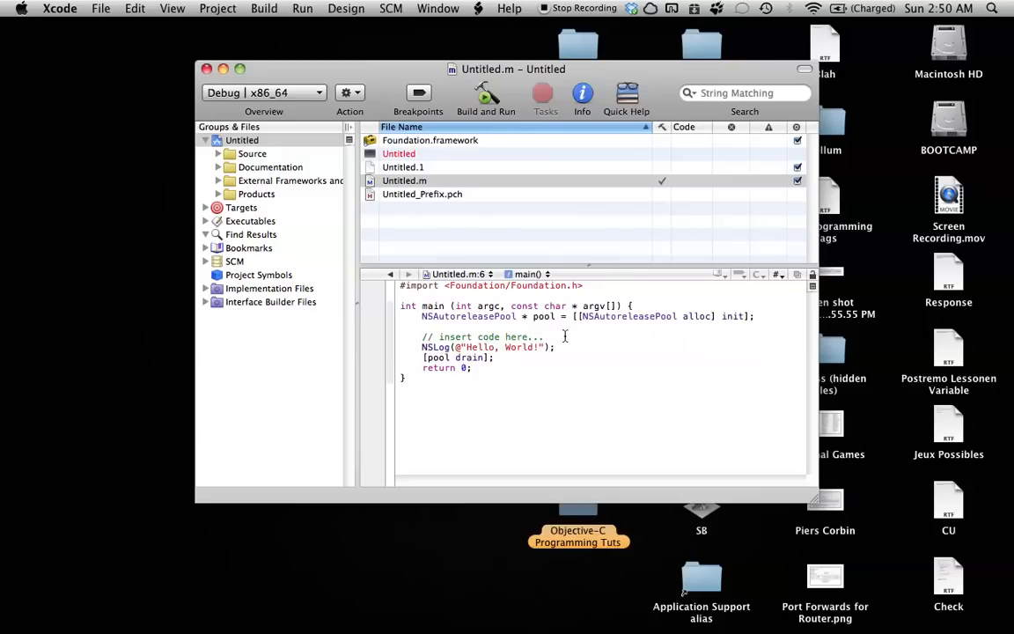
left_click(550, 336)
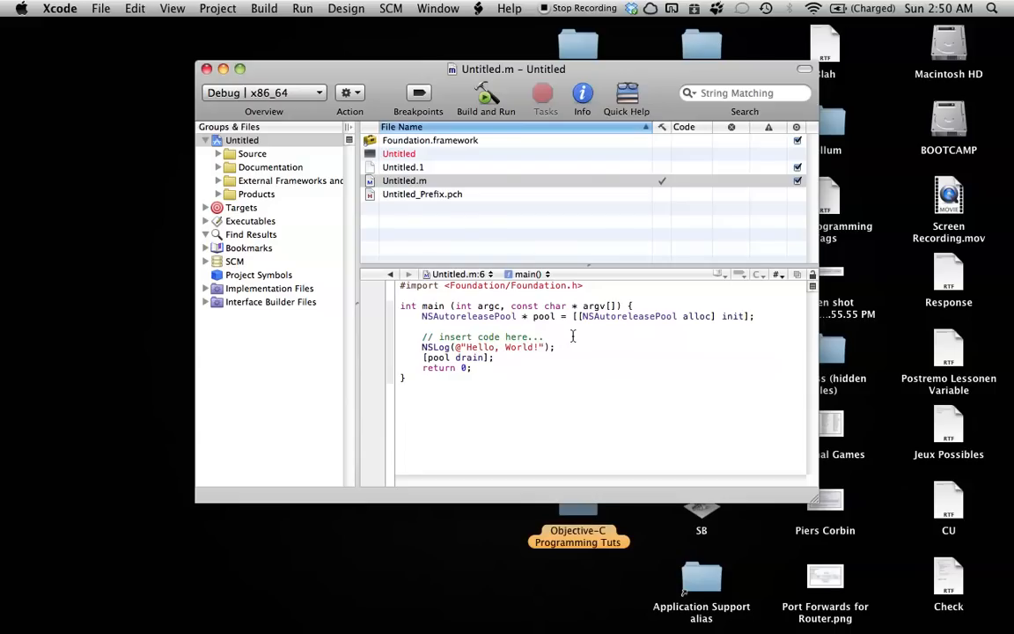
mouse_move(593, 320)
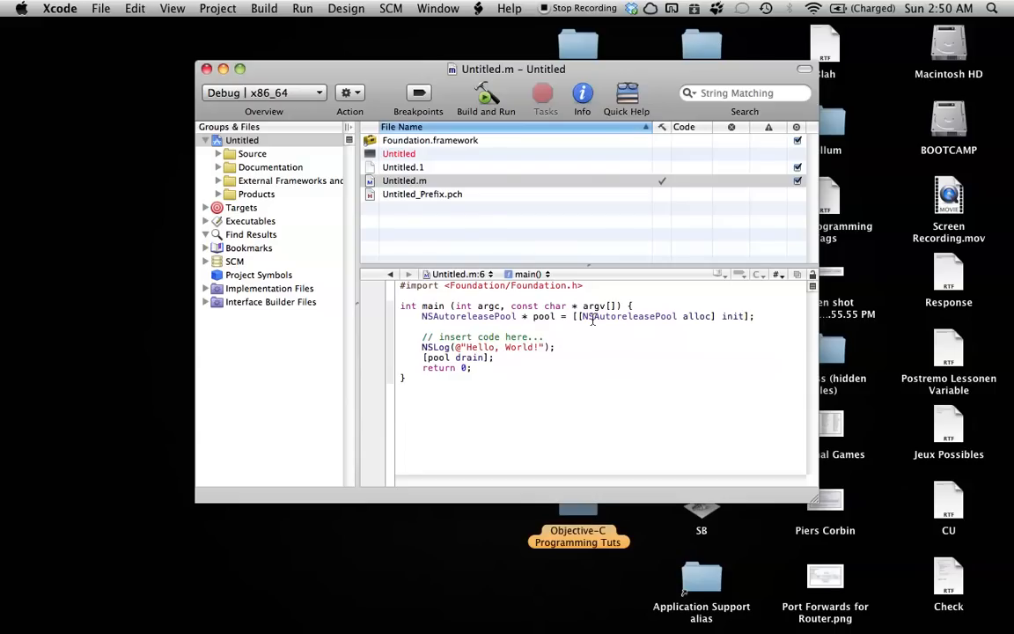
left_click(544, 336)
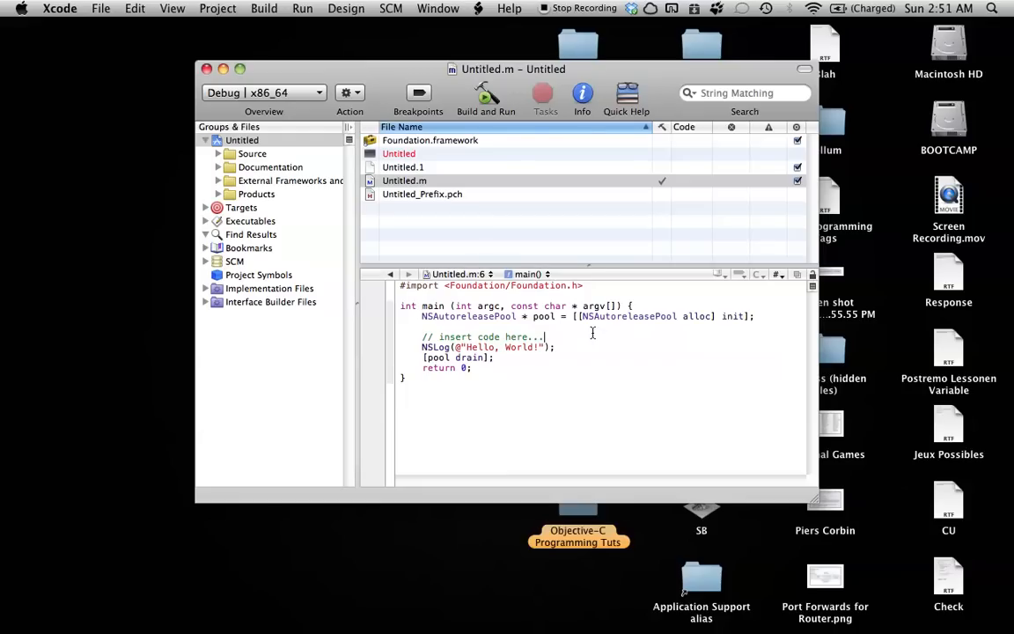